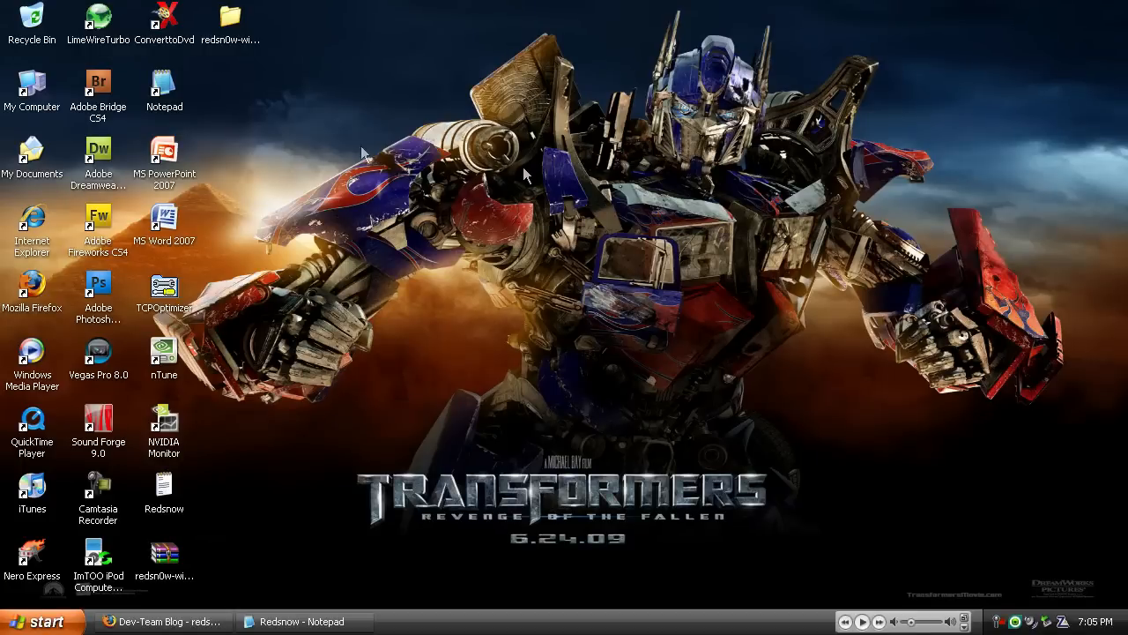
mouse_move(317, 147)
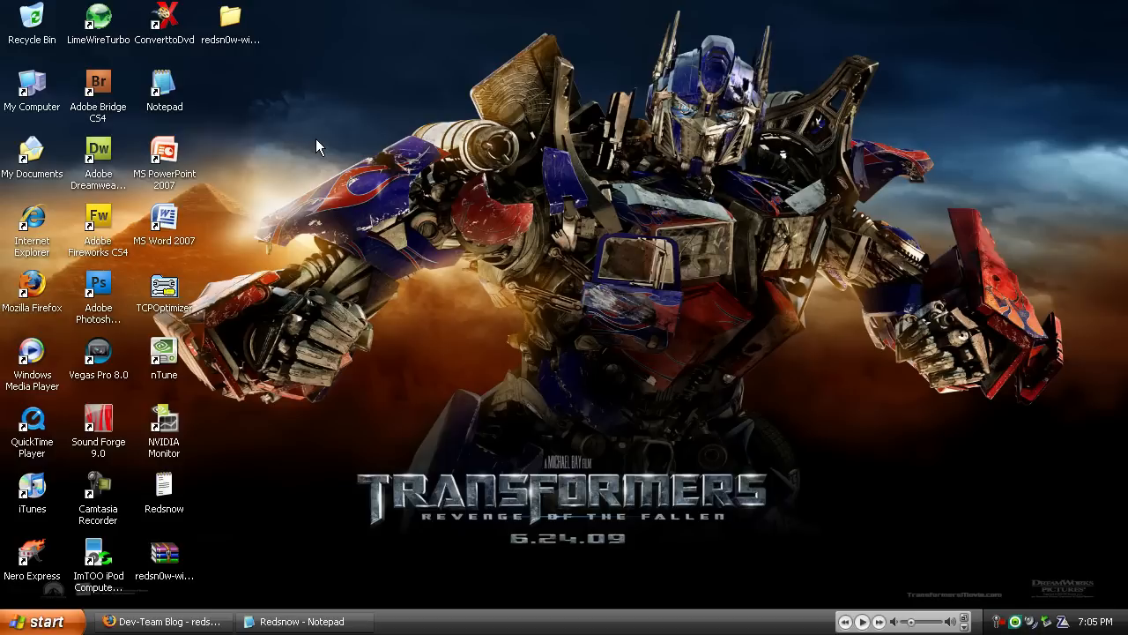
mouse_move(194, 564)
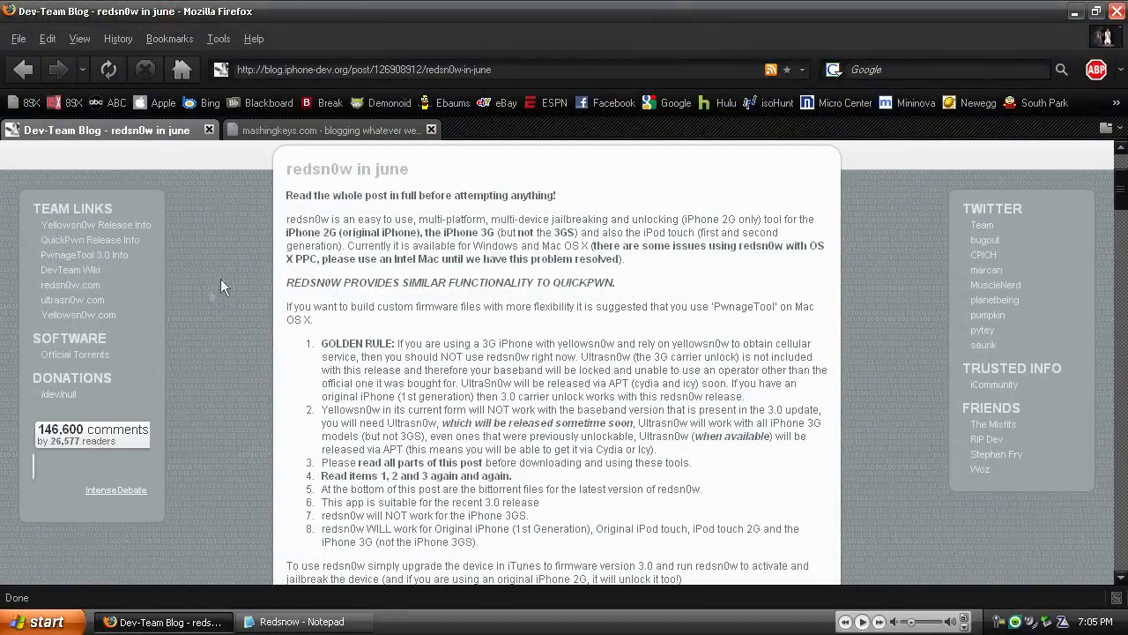
mouse_move(200, 308)
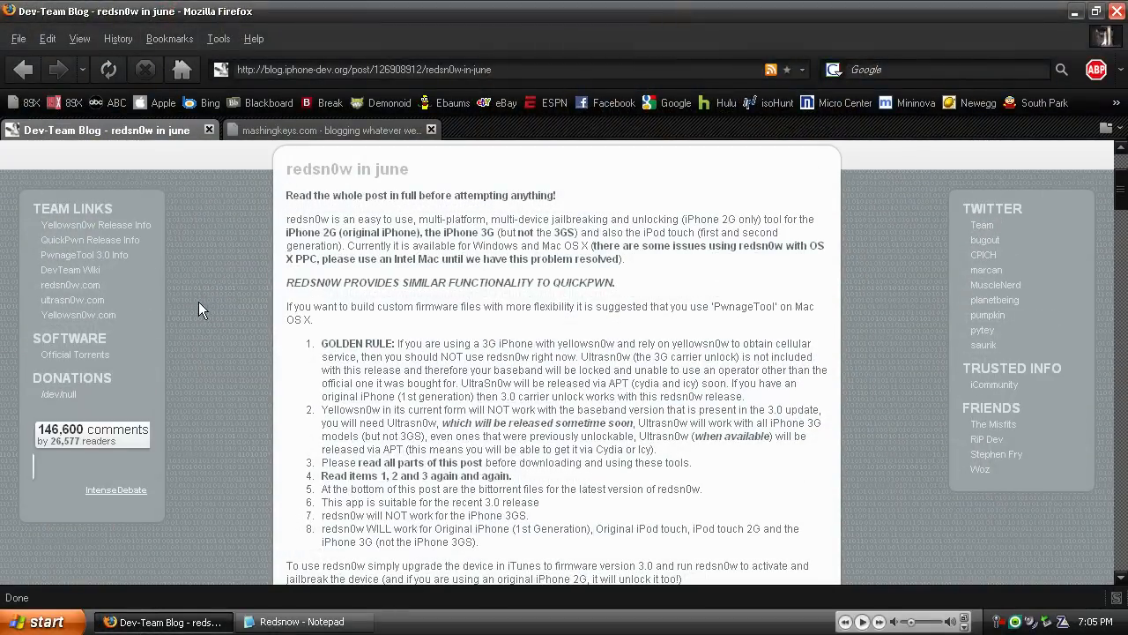
mouse_move(254, 205)
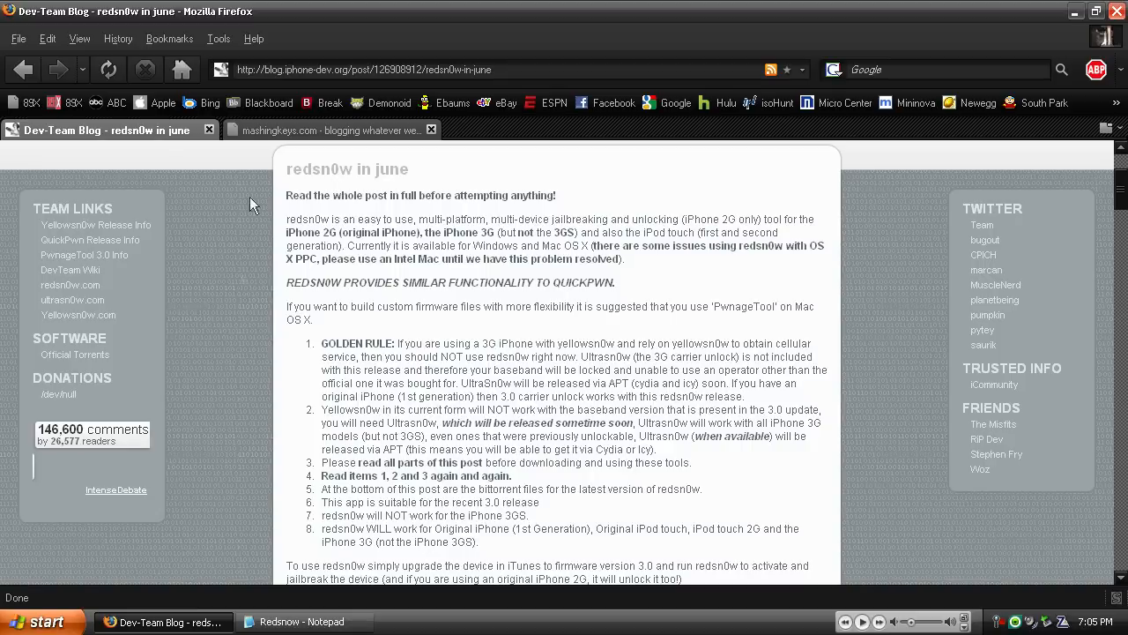
mouse_move(388, 171)
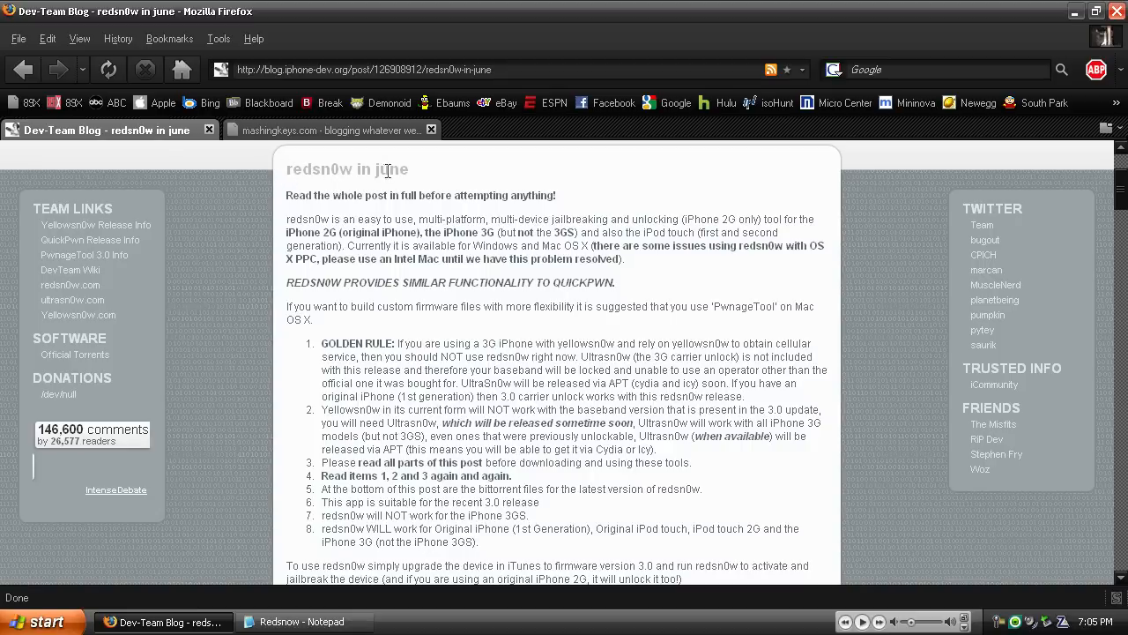
mouse_move(235, 330)
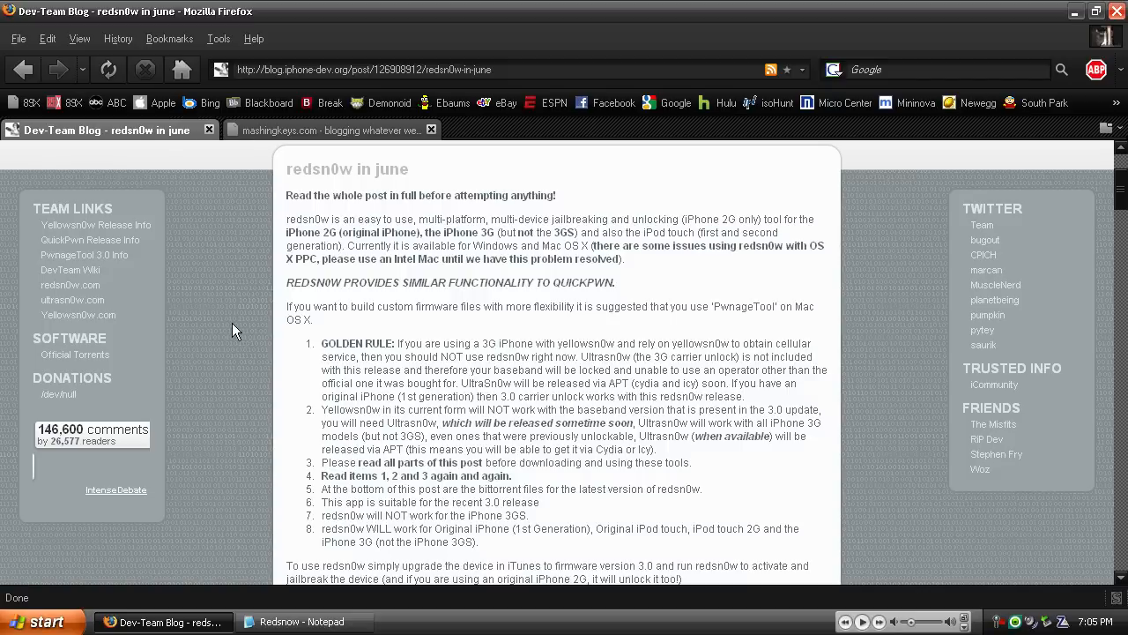
mouse_move(243, 283)
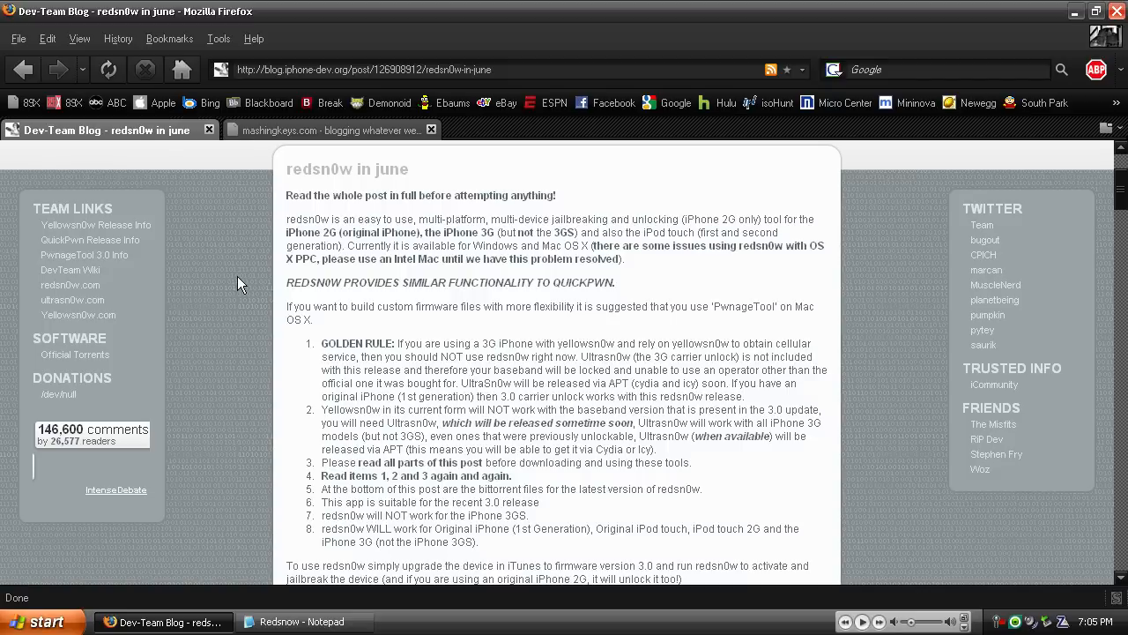
scroll("down", 3)
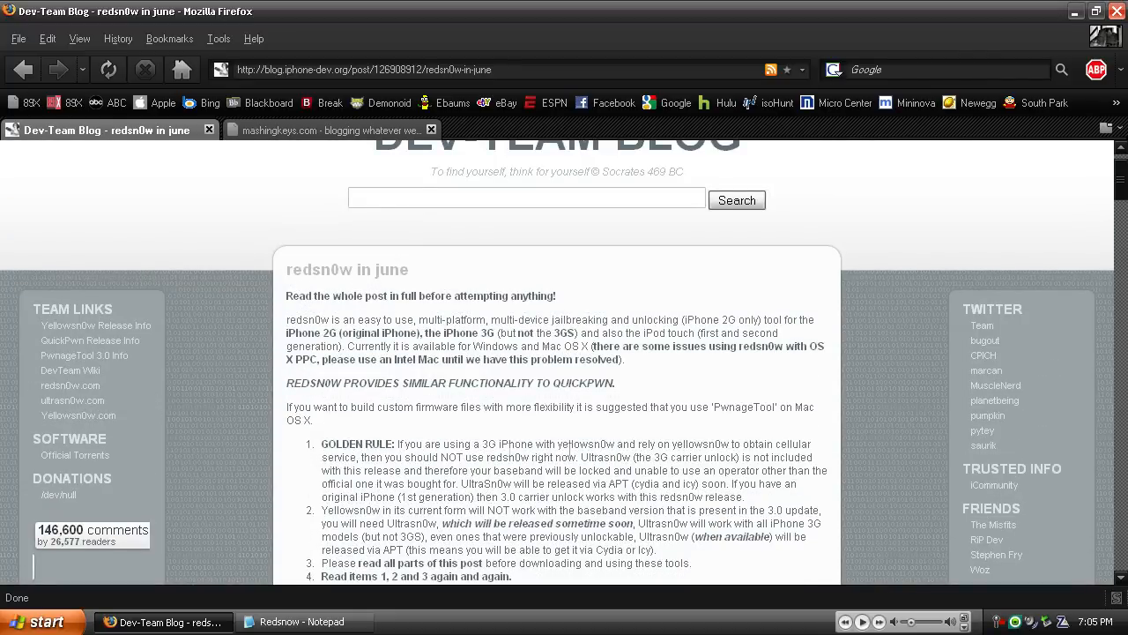
scroll("down", 3)
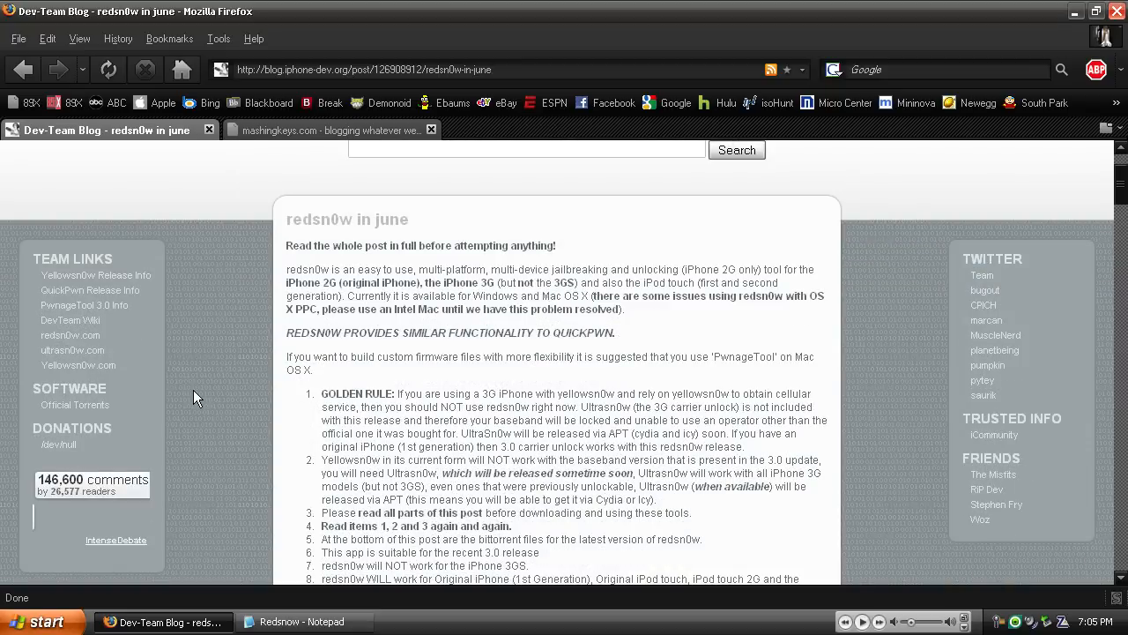
mouse_move(201, 381)
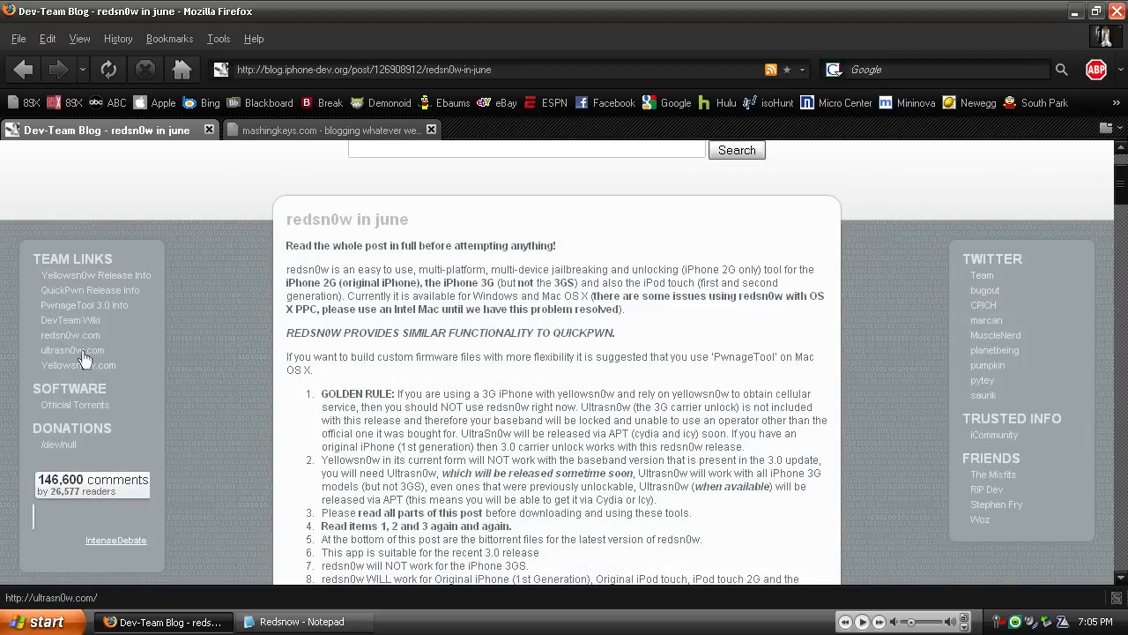
mouse_move(184, 364)
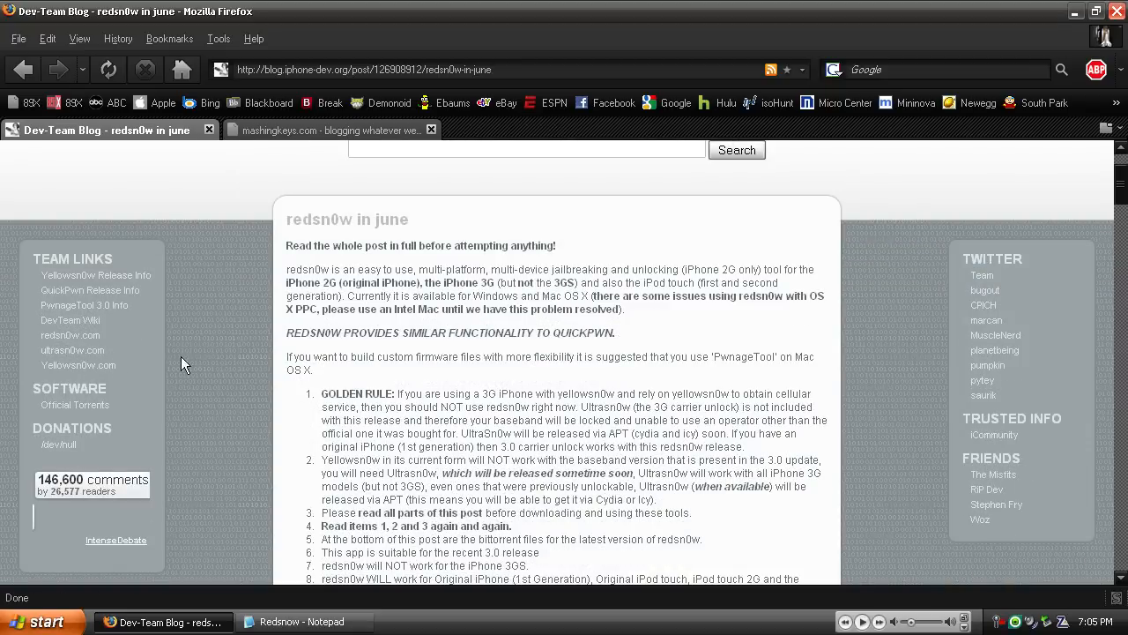
scroll("down", 3)
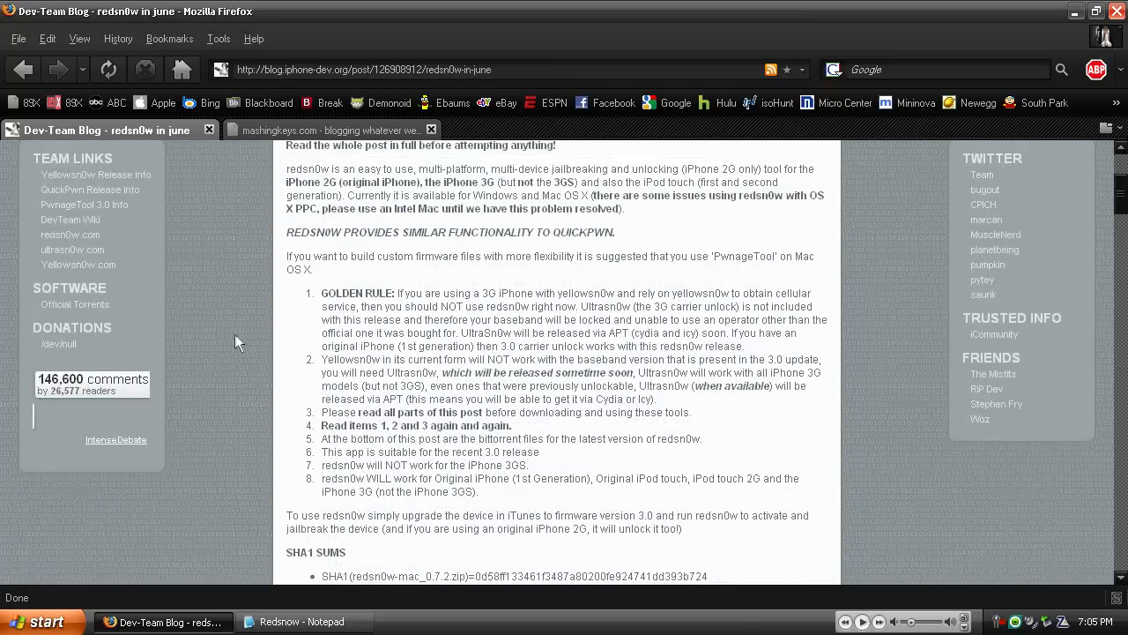
mouse_move(194, 333)
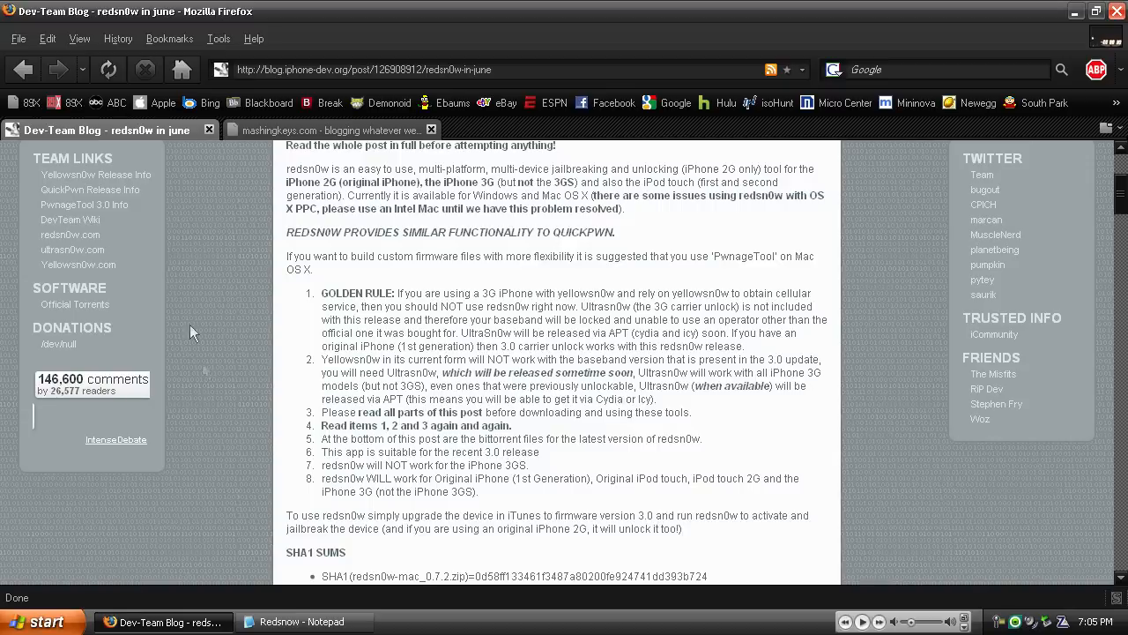
mouse_move(527, 287)
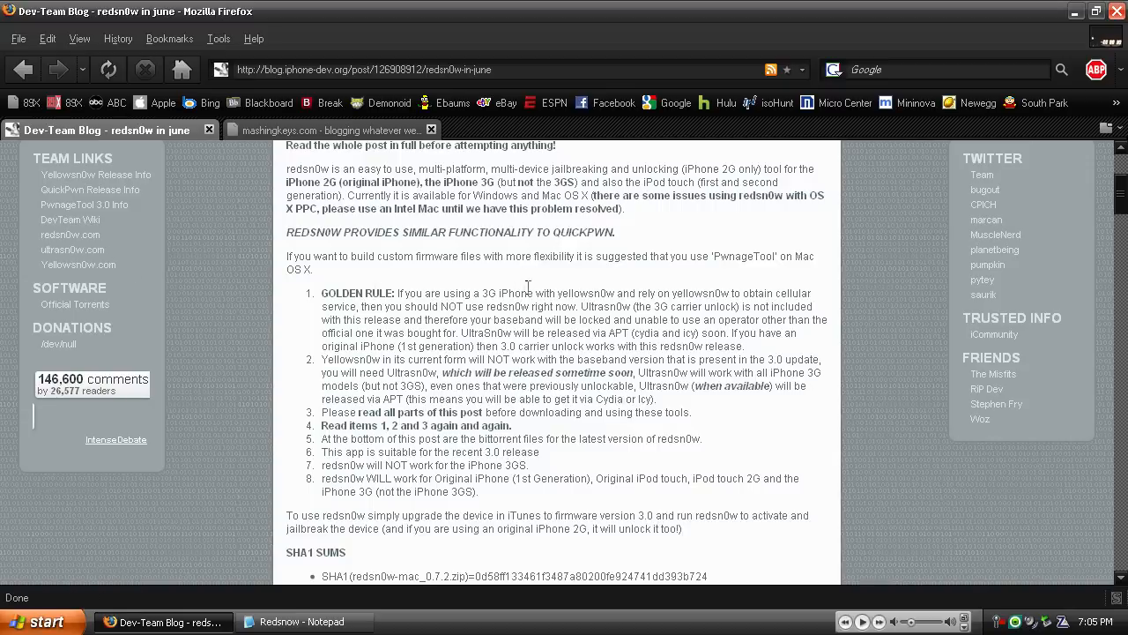
mouse_move(496, 297)
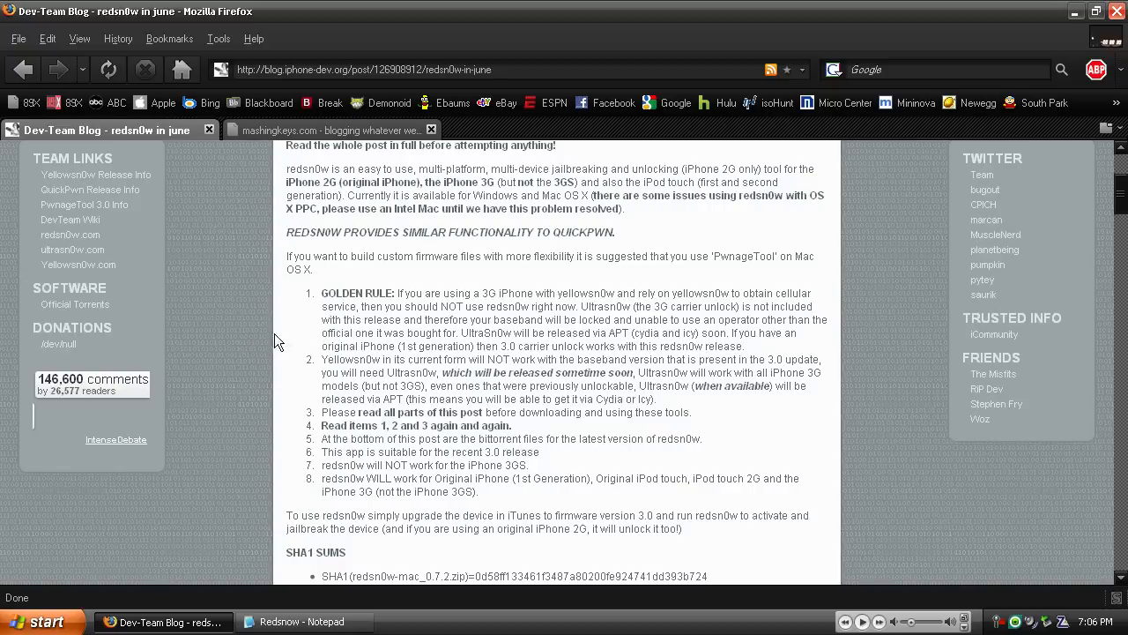
mouse_move(264, 362)
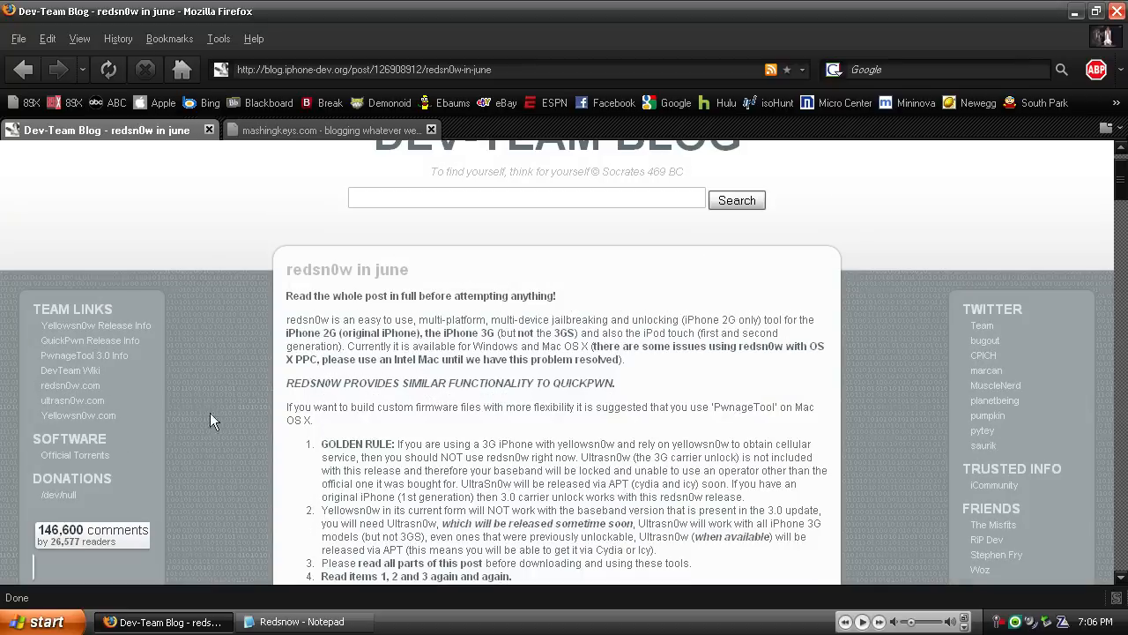
mouse_move(216, 344)
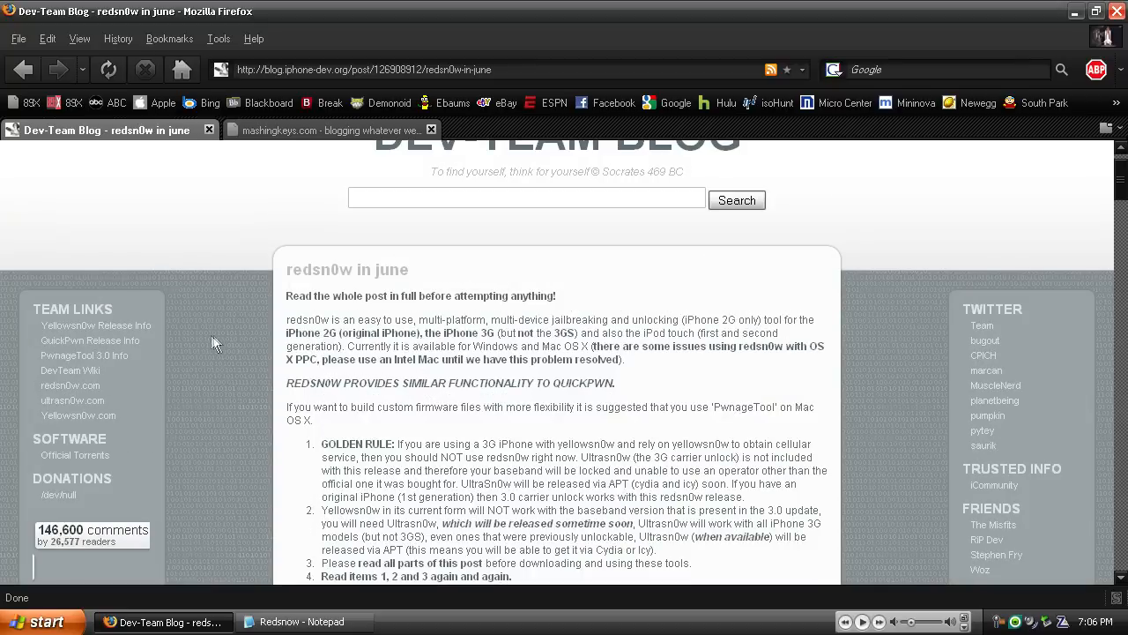
mouse_move(1100, 28)
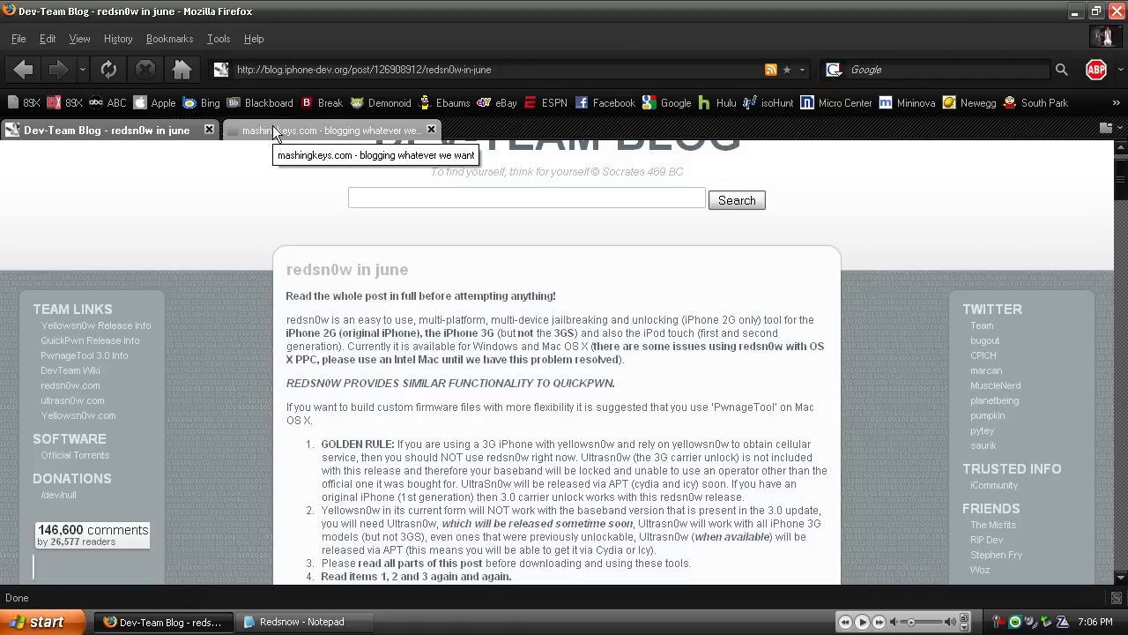
- Minimize Firefox, read the eleven-step Redsnow Notepad notes, then minimize them
left_click(1074, 11)
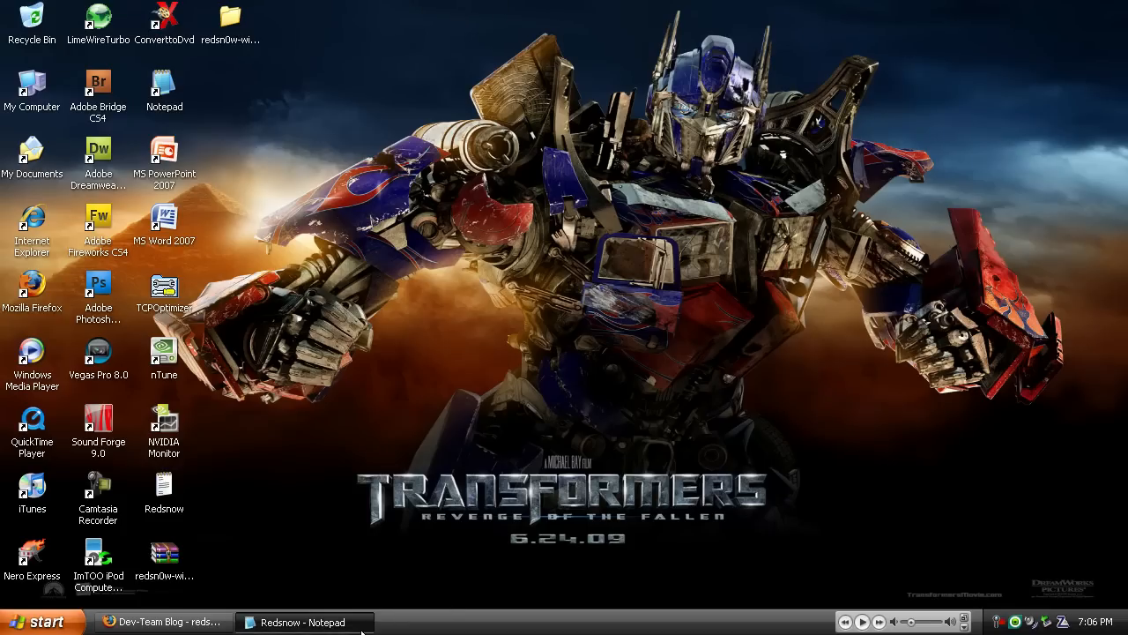
left_click(304, 622)
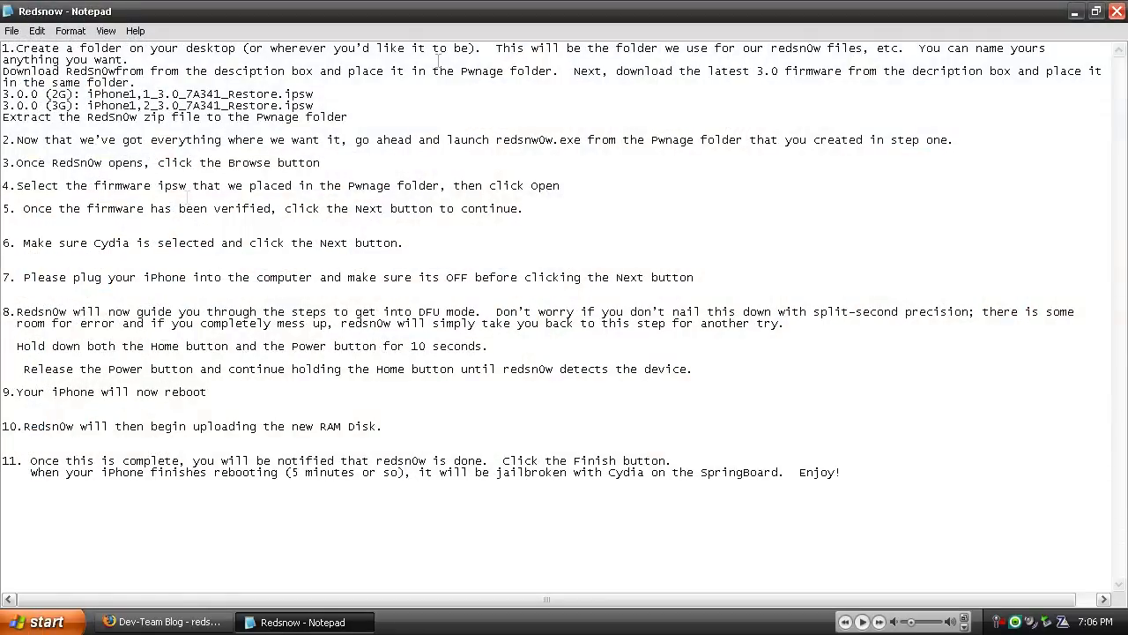
mouse_move(248, 55)
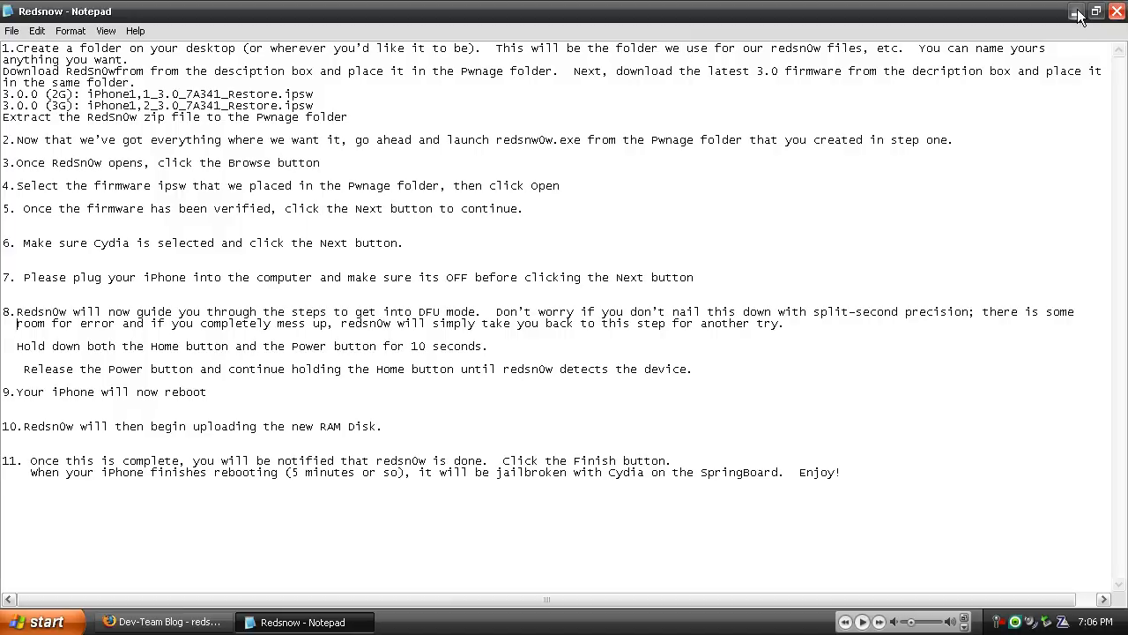
left_click(1076, 12)
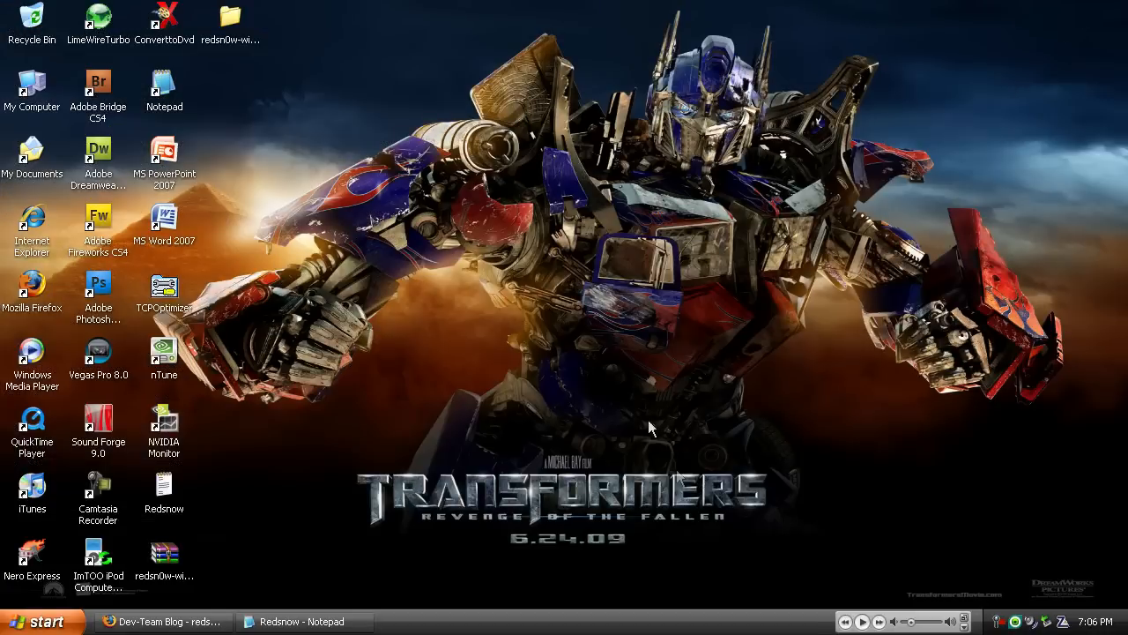
mouse_move(925, 517)
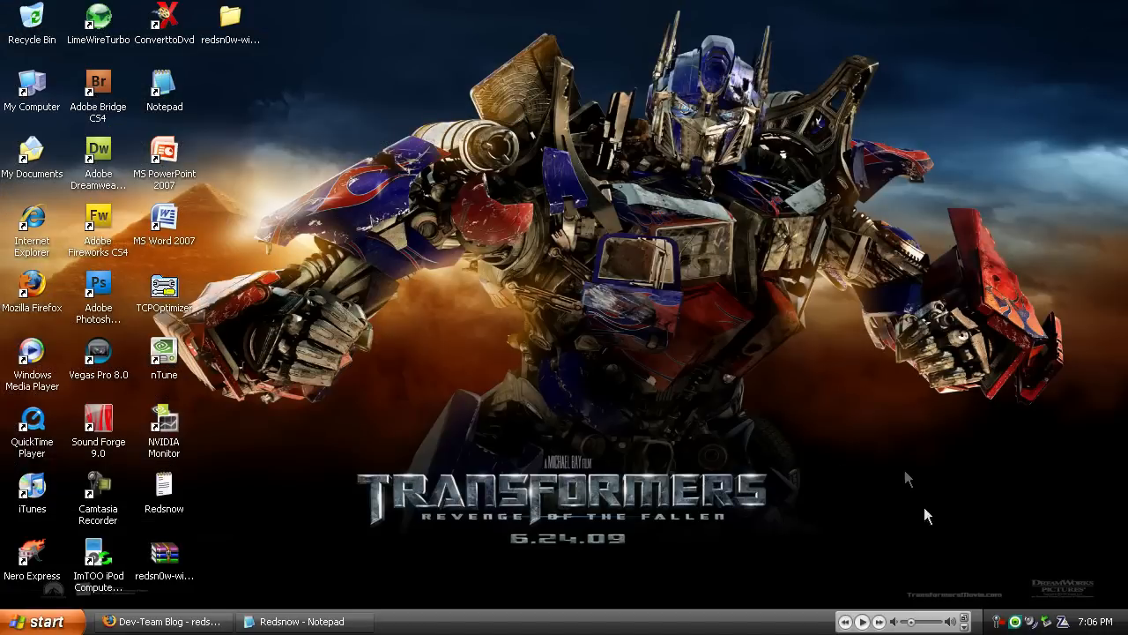
mouse_move(910, 580)
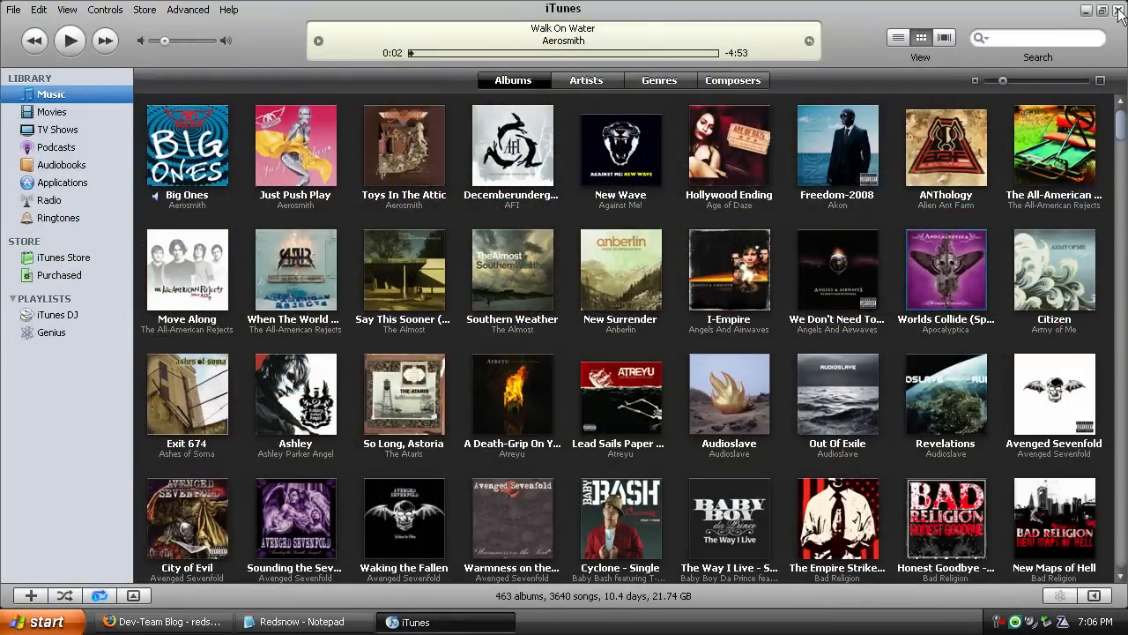
- Close iTunes and open the redsn0w-win_0.7.2 folder on the desktop
left_click(1087, 10)
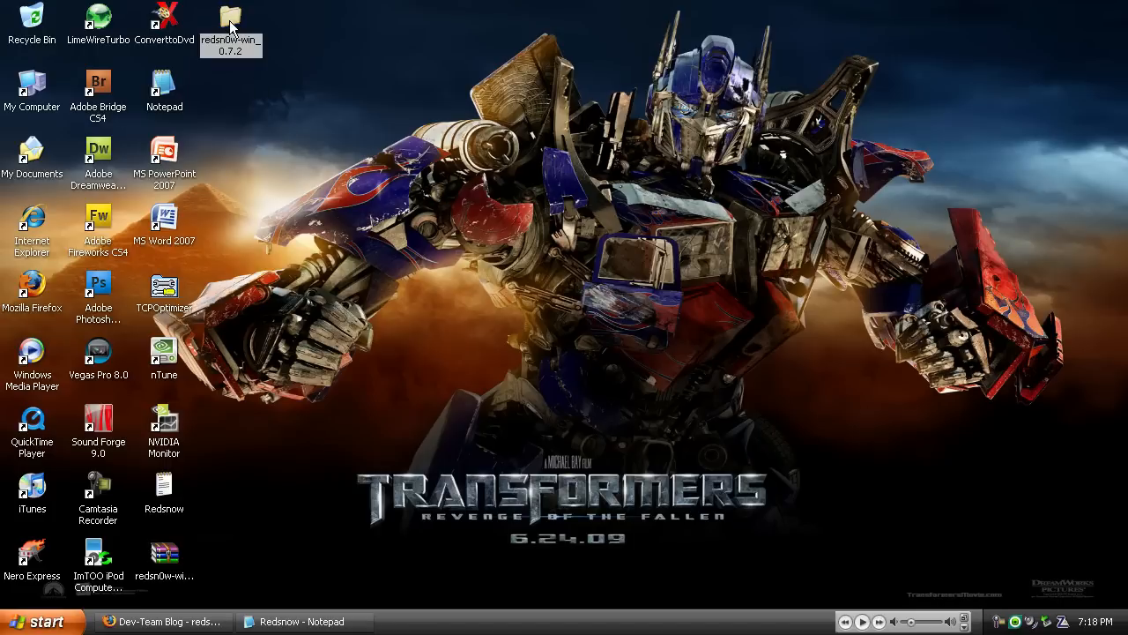
double_click(230, 17)
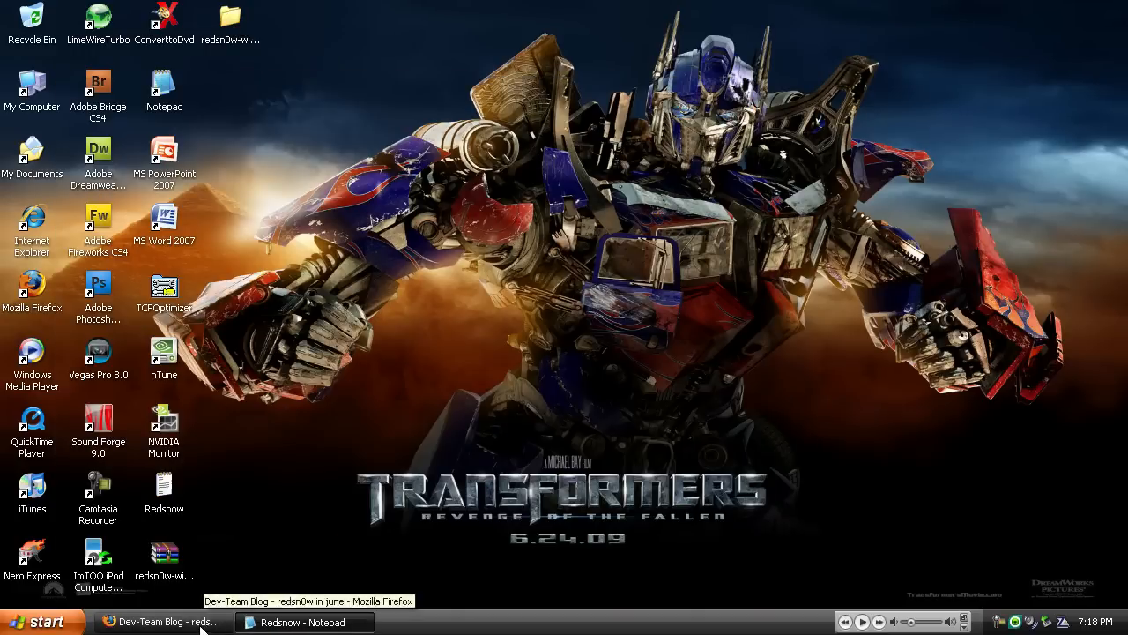
- Start downloading iPhone1,1_3.0_7A341_Restore.ipsw from the mashingkeys.com guide in Firefox
left_click(159, 621)
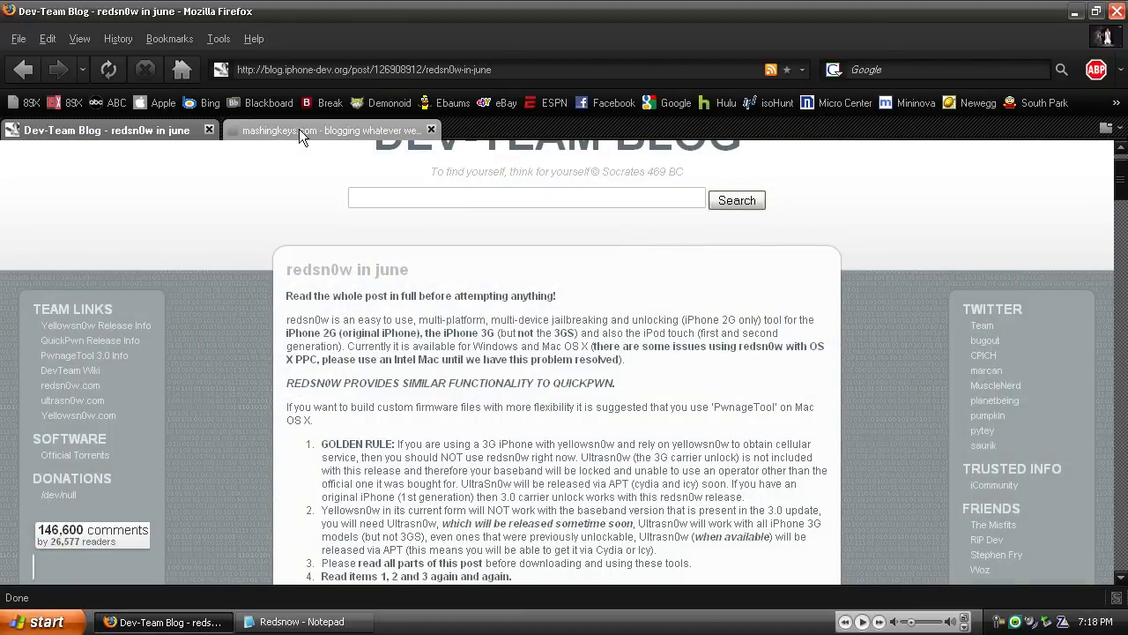
left_click(331, 130)
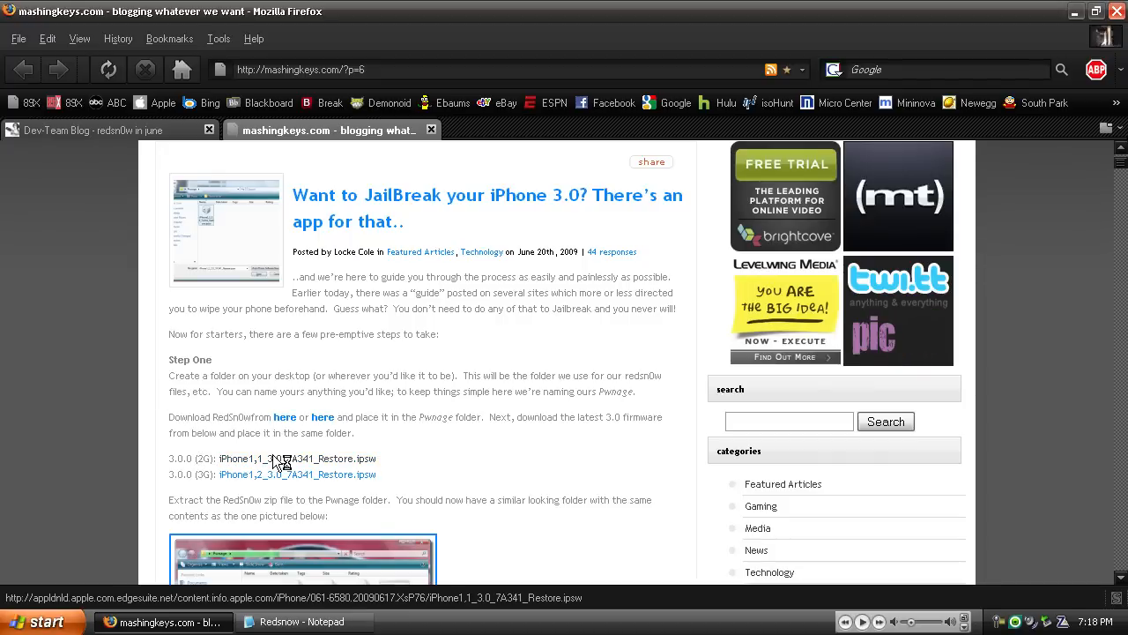
left_click(297, 459)
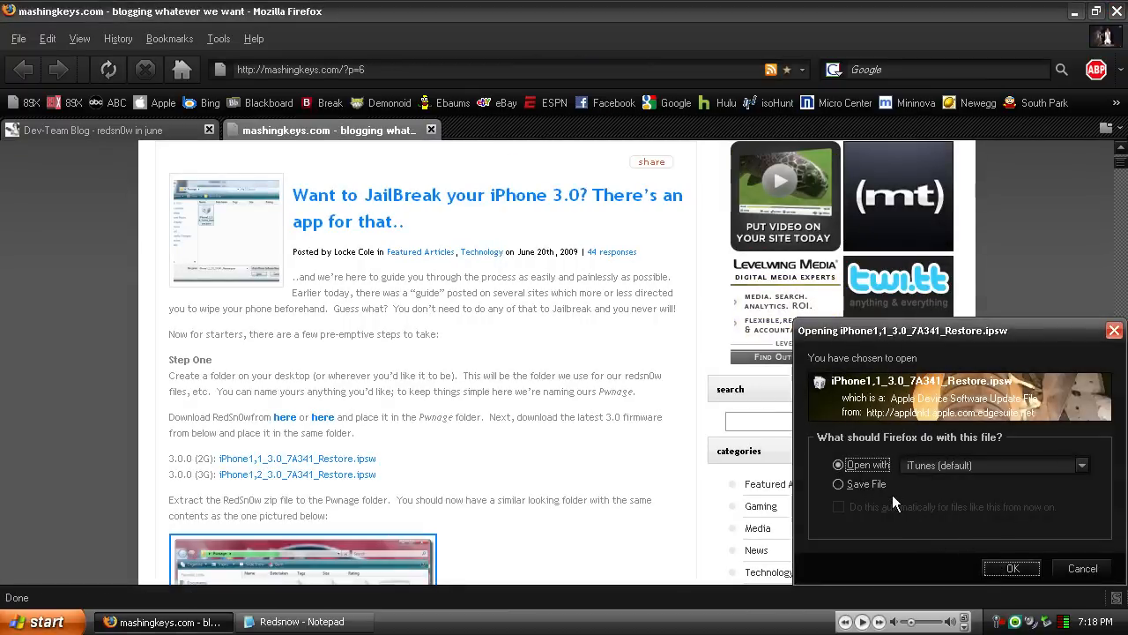
- Save the iPhone1,1_3.0_7A341_Restore.ipsw download to the desktop instead of opening it
left_click(838, 484)
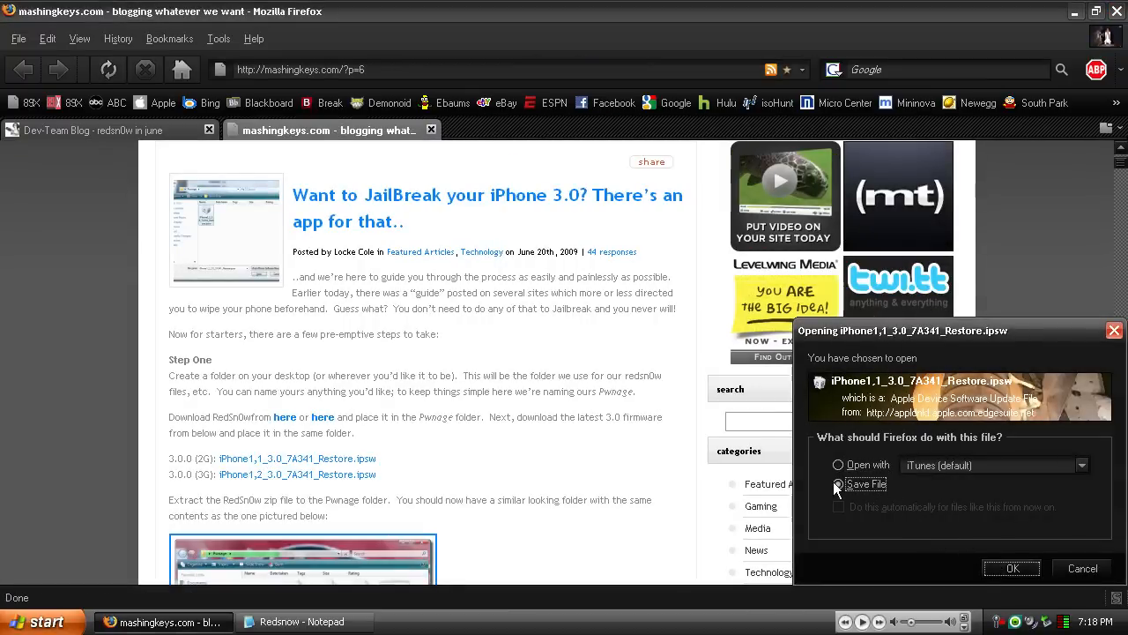
left_click(1081, 464)
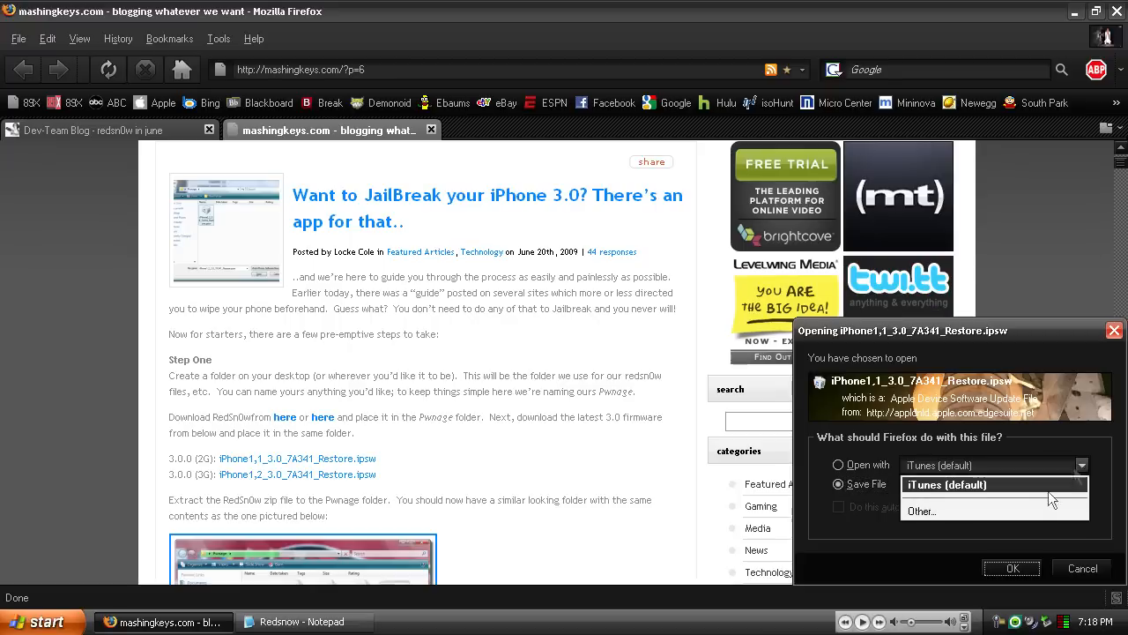
left_click(838, 484)
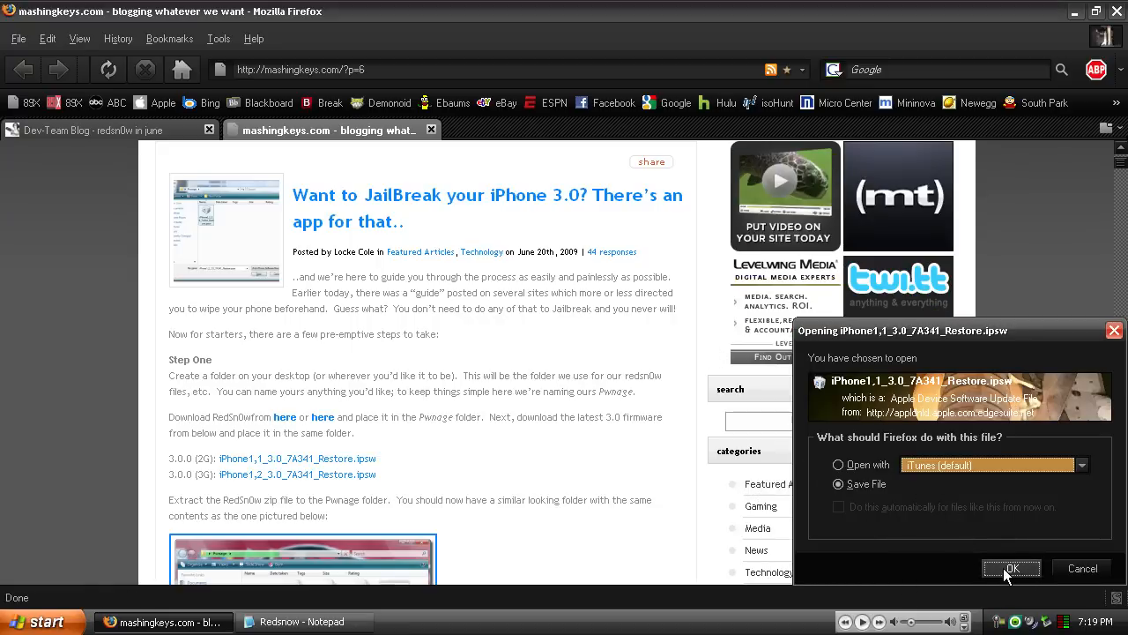
left_click(1011, 568)
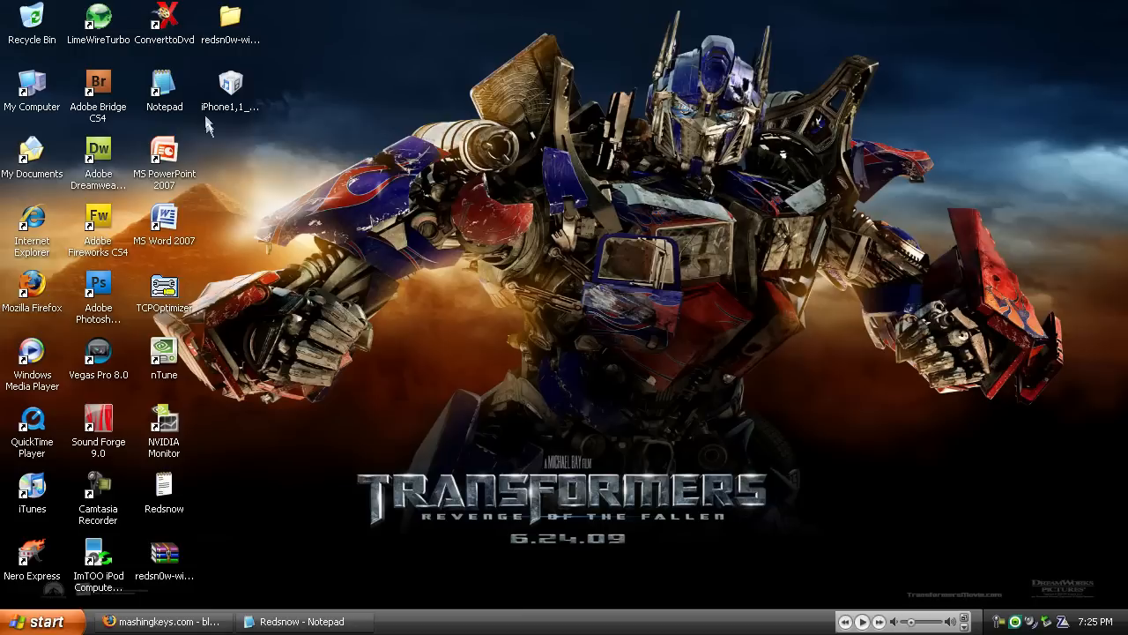
mouse_move(233, 86)
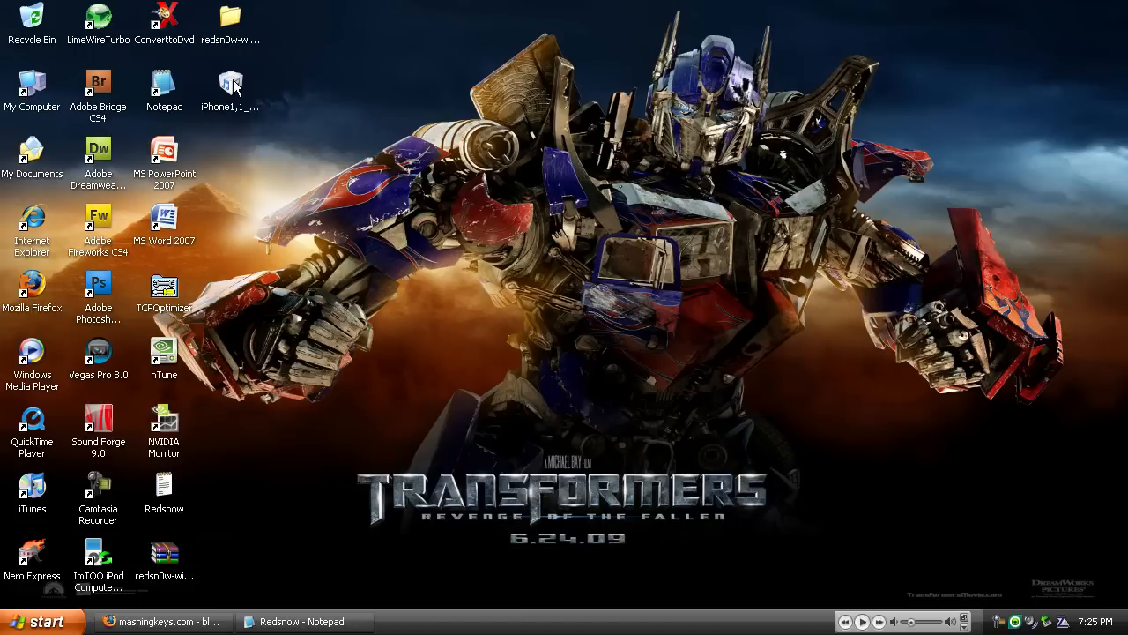
- Open the redsn0w-win_0.7.2 desktop folder with credits, license, README and redsn0w
double_click(231, 19)
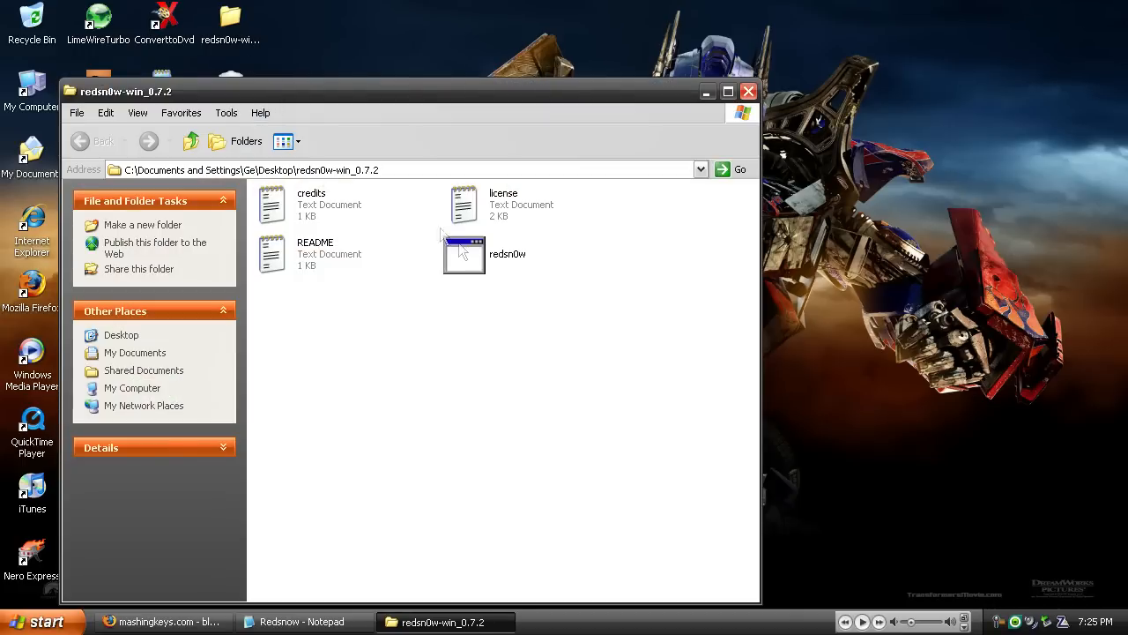
mouse_move(466, 256)
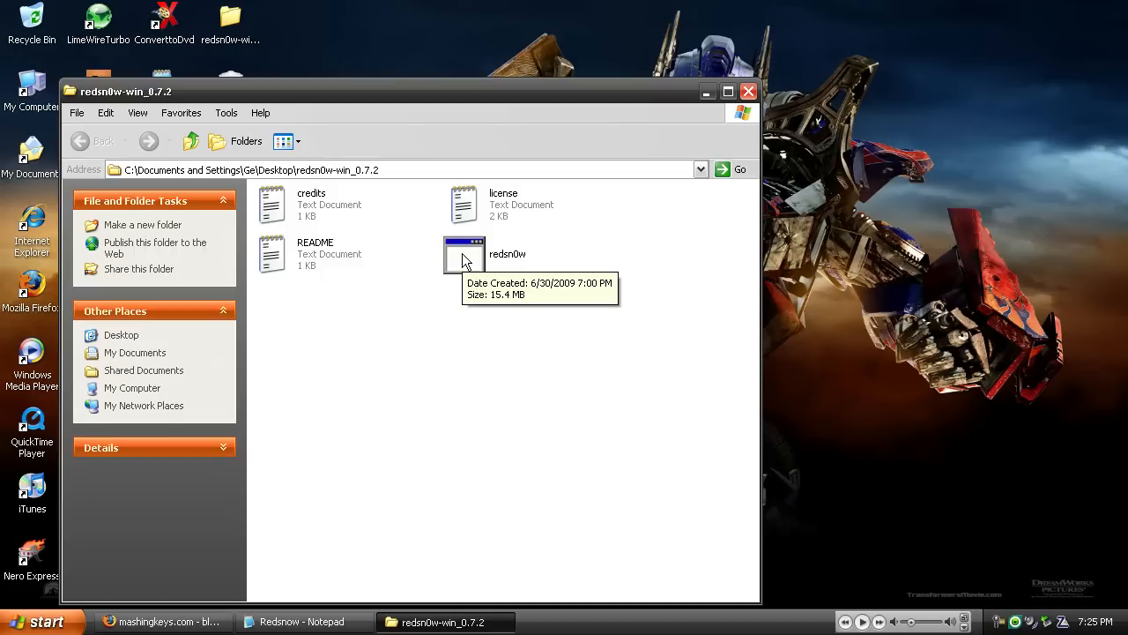
- Run the redsn0w 0.72 executable to reach its welcome screen
left_click(464, 254)
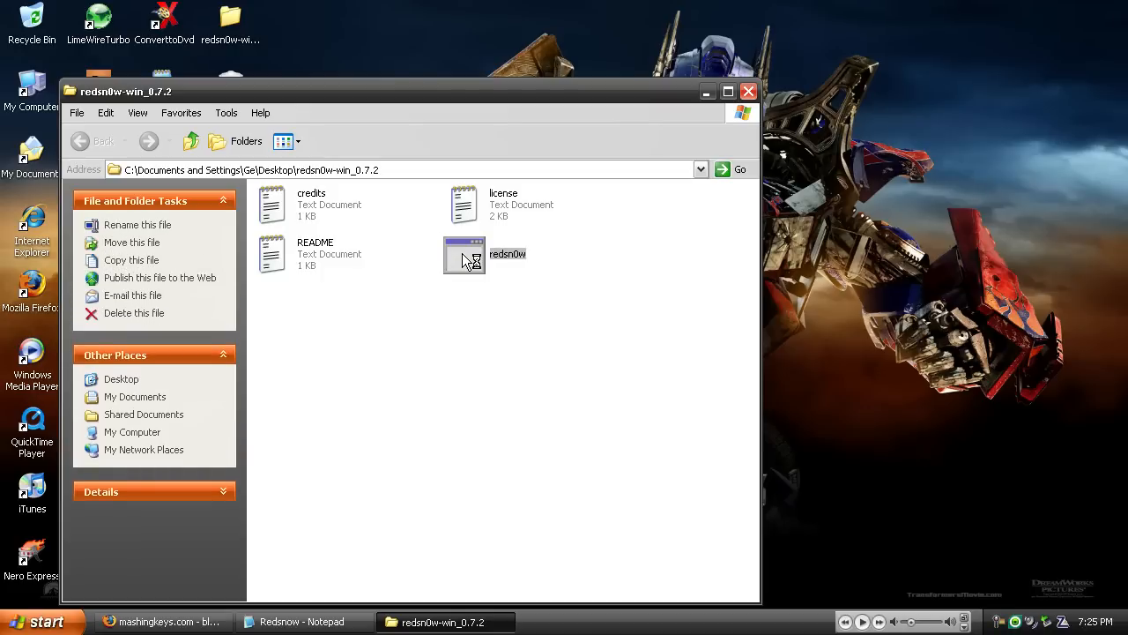
double_click(464, 254)
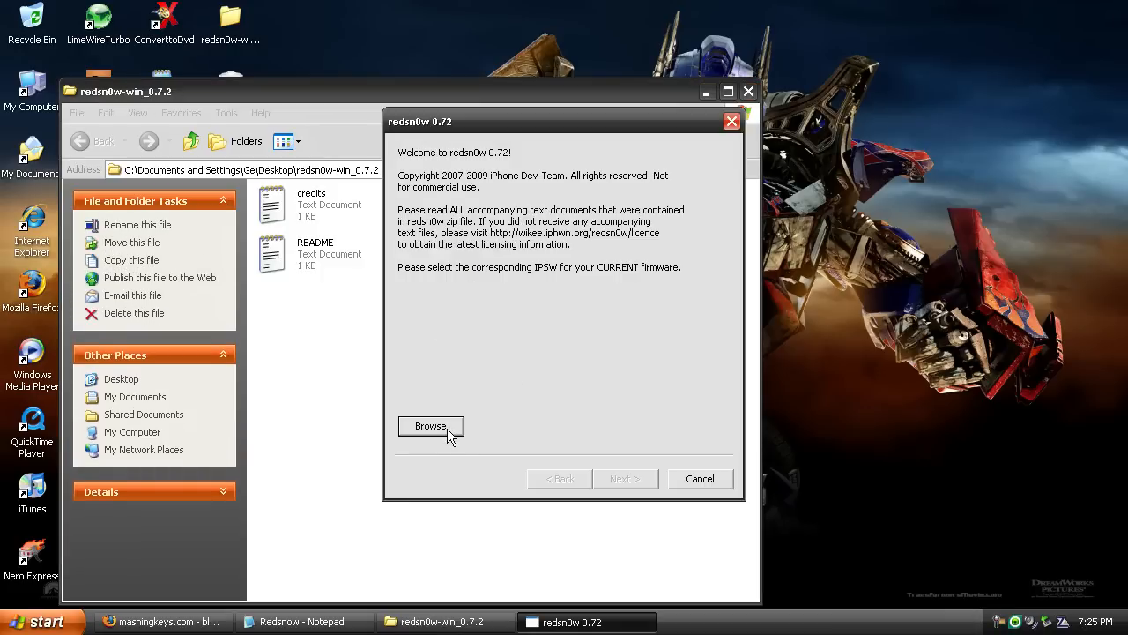
- Load iPhone1,1_3.0_7A341_Restore.ipsw from the Desktop and continue once it's identified
left_click(430, 426)
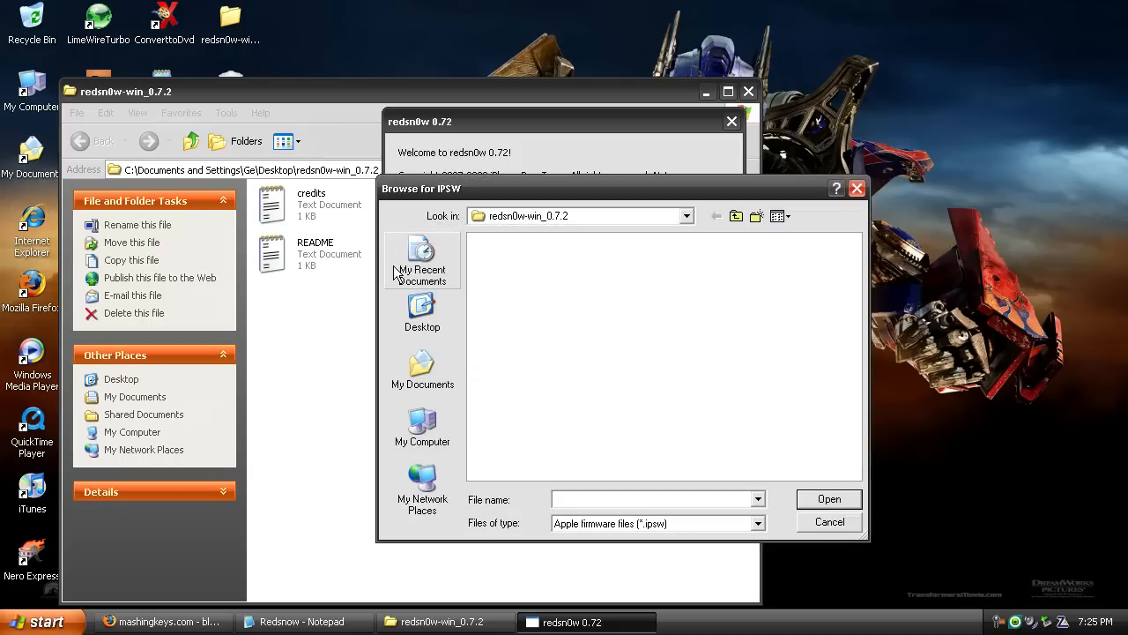
mouse_move(443, 247)
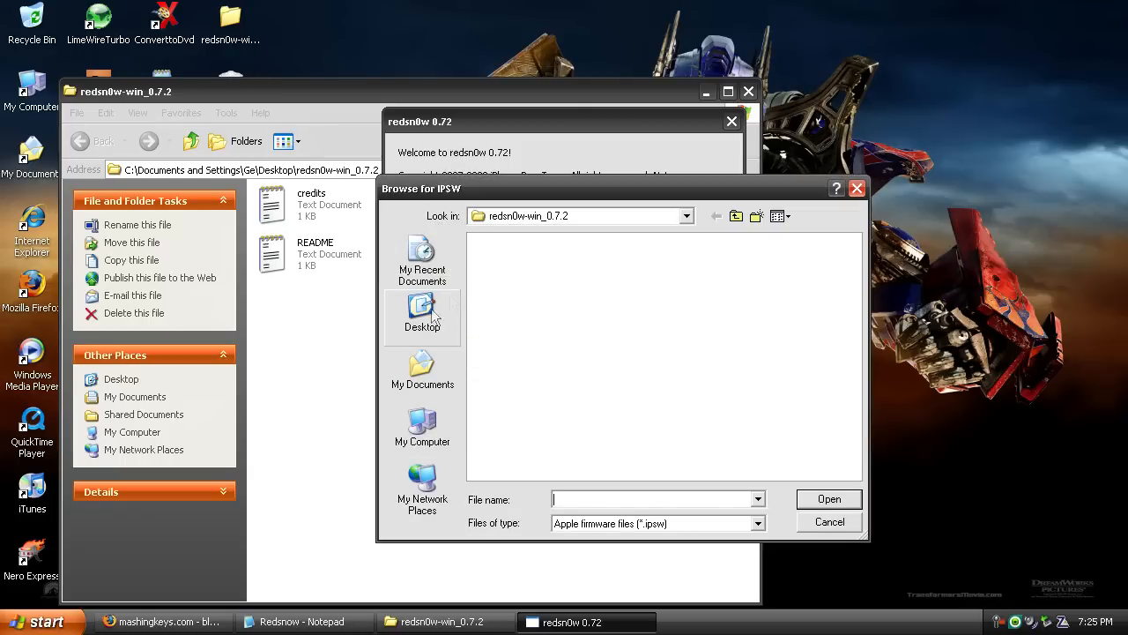
left_click(423, 315)
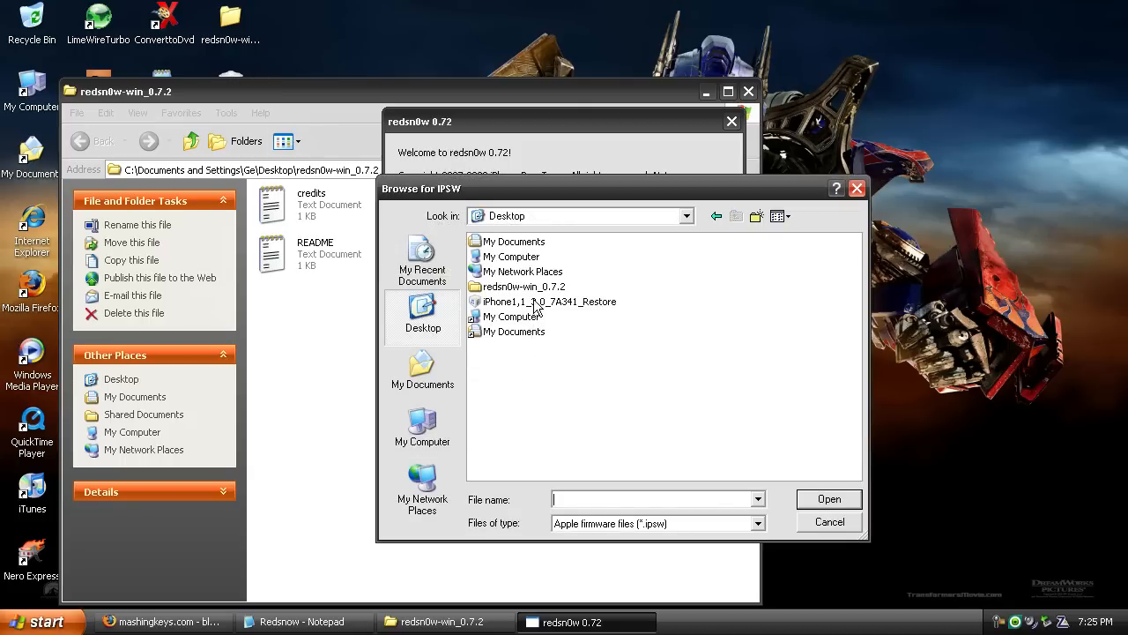
left_click(827, 499)
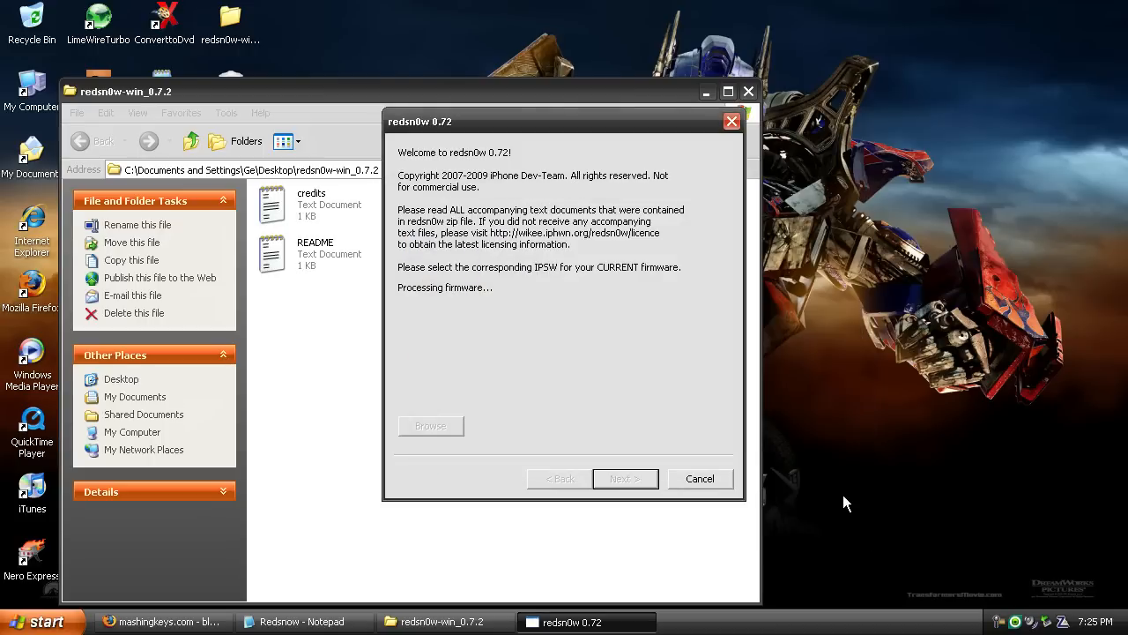
mouse_move(483, 277)
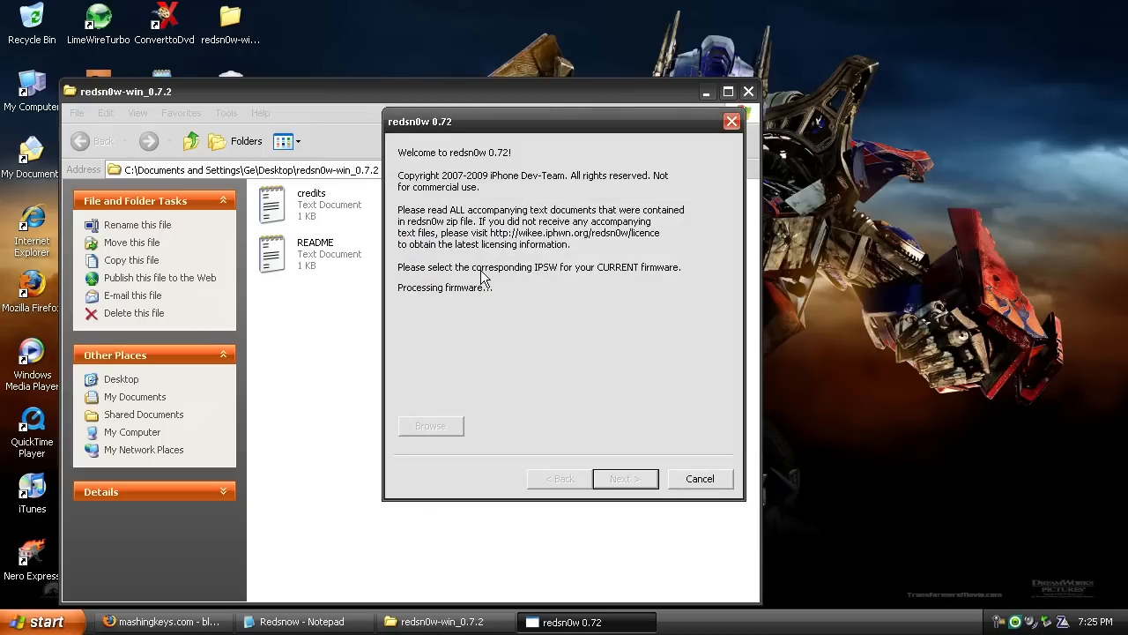
mouse_move(488, 314)
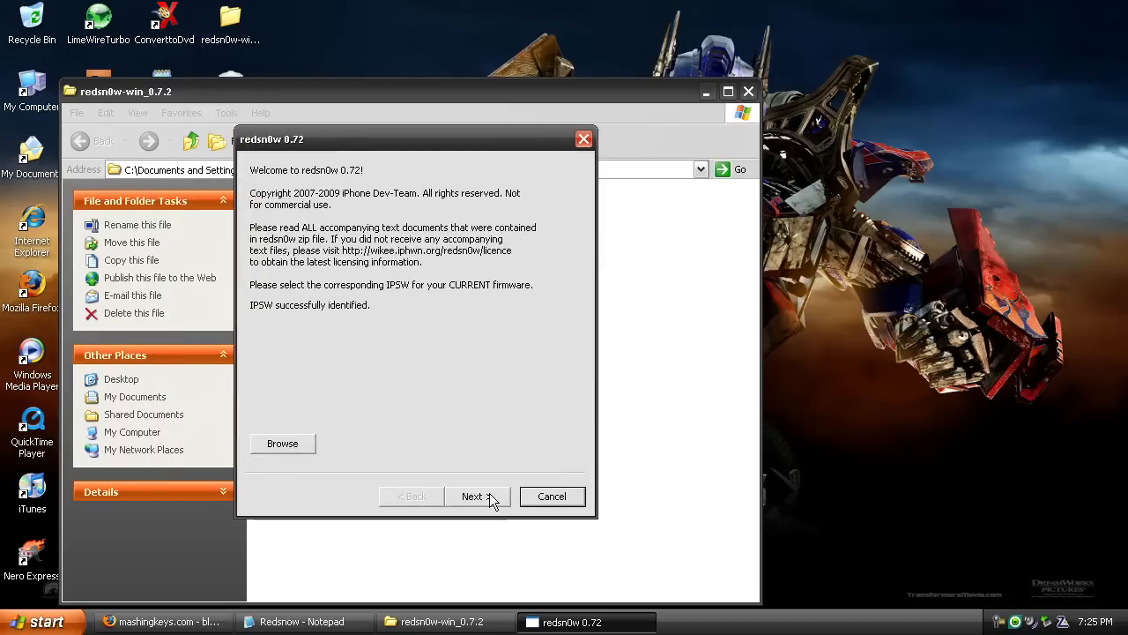
left_click(476, 496)
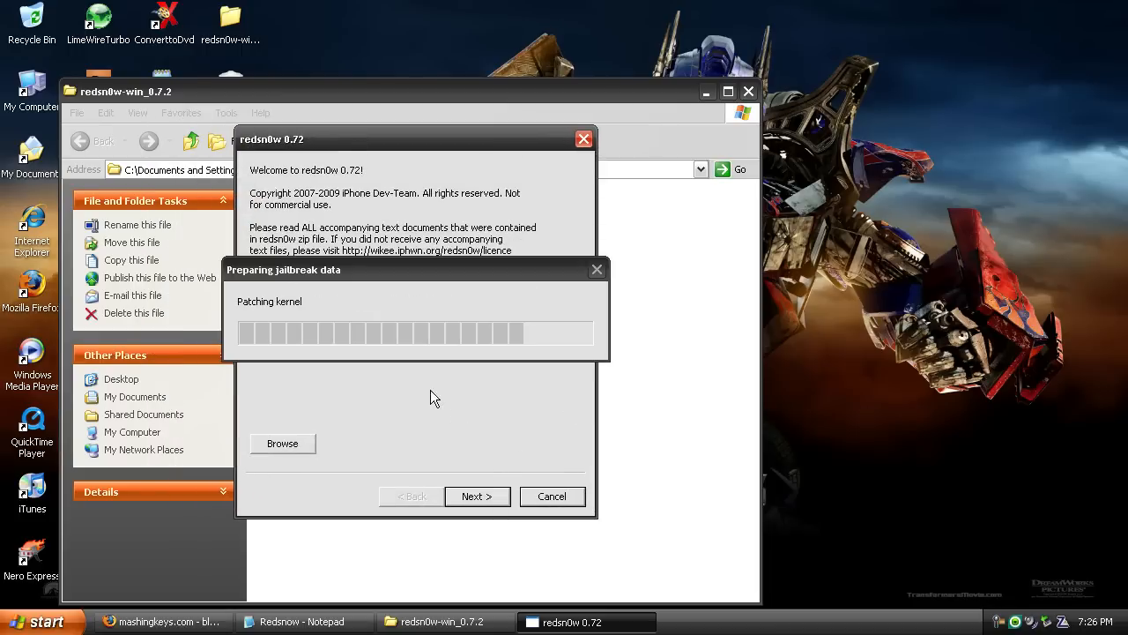
mouse_move(374, 414)
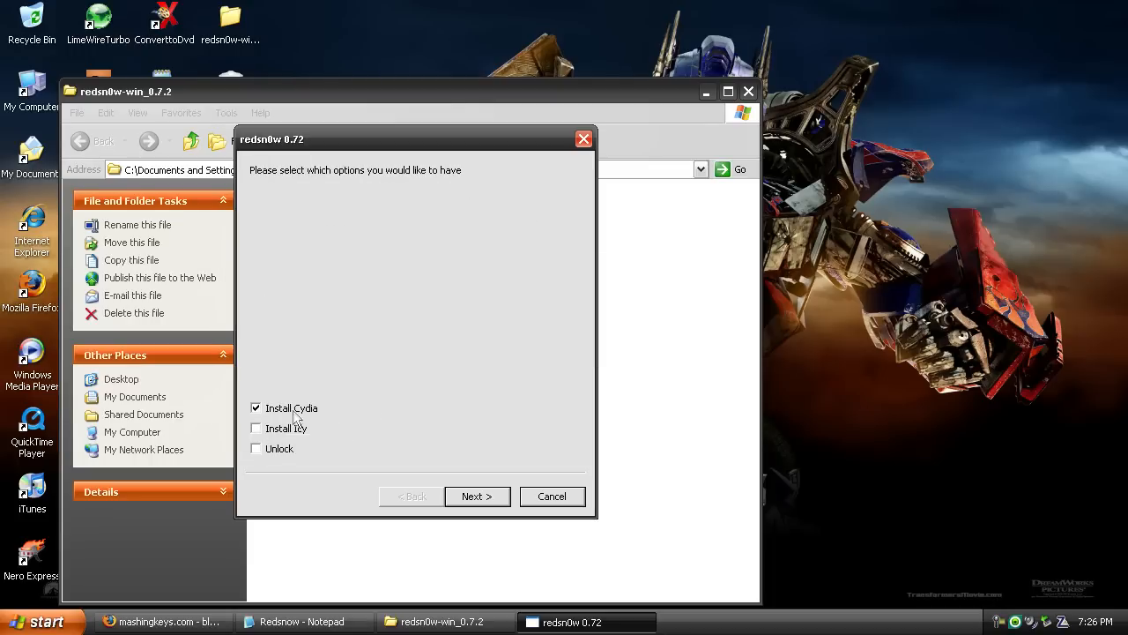
mouse_move(271, 417)
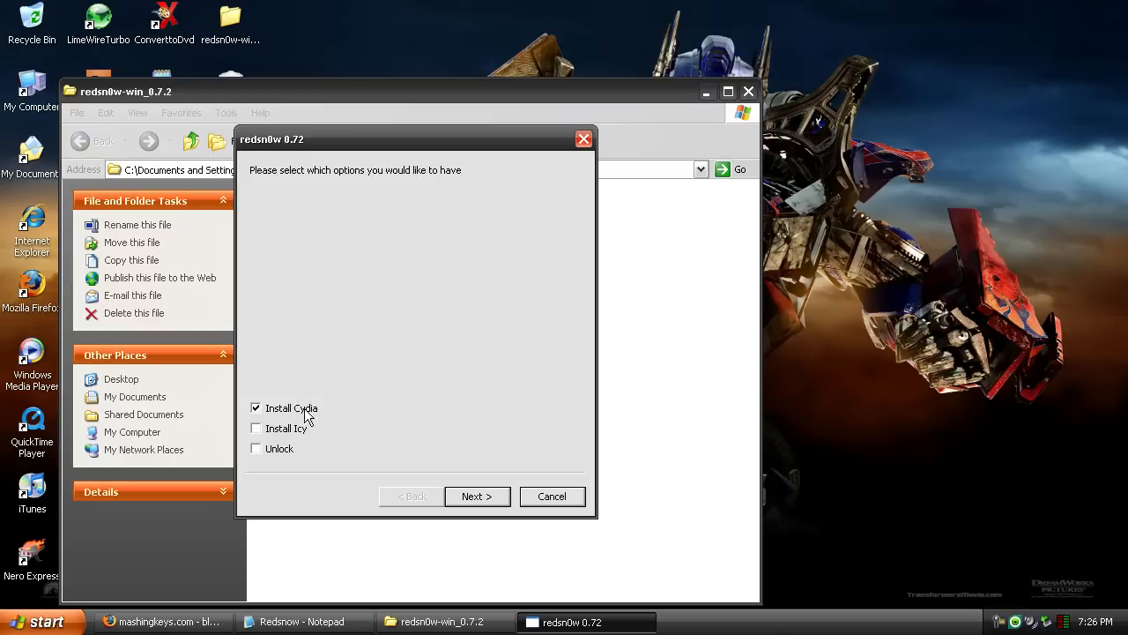
mouse_move(284, 426)
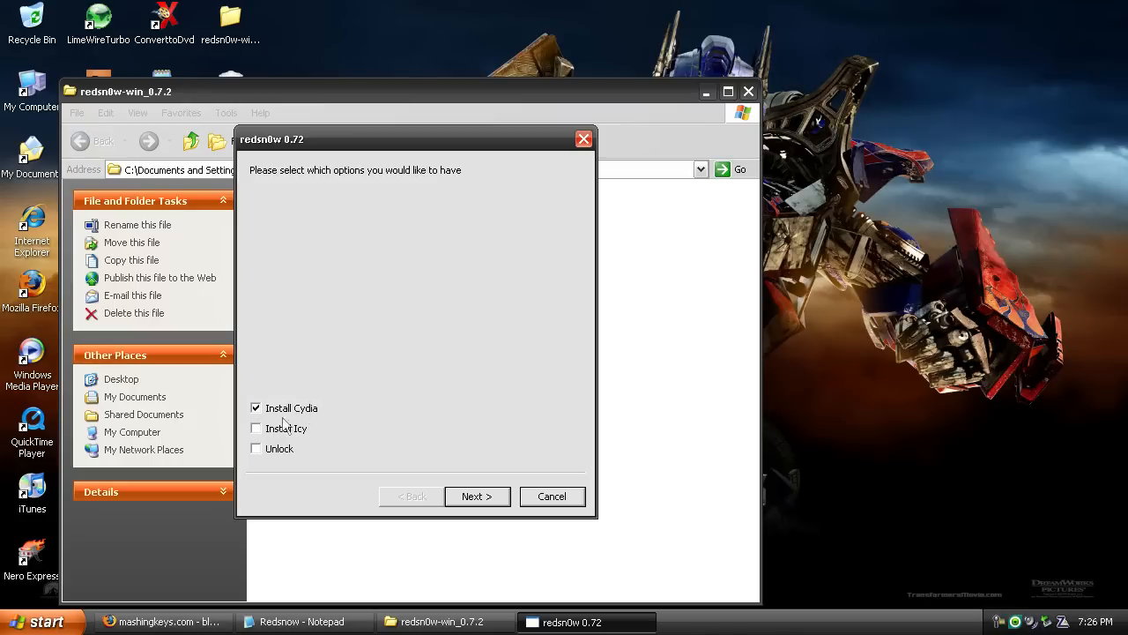
mouse_move(268, 458)
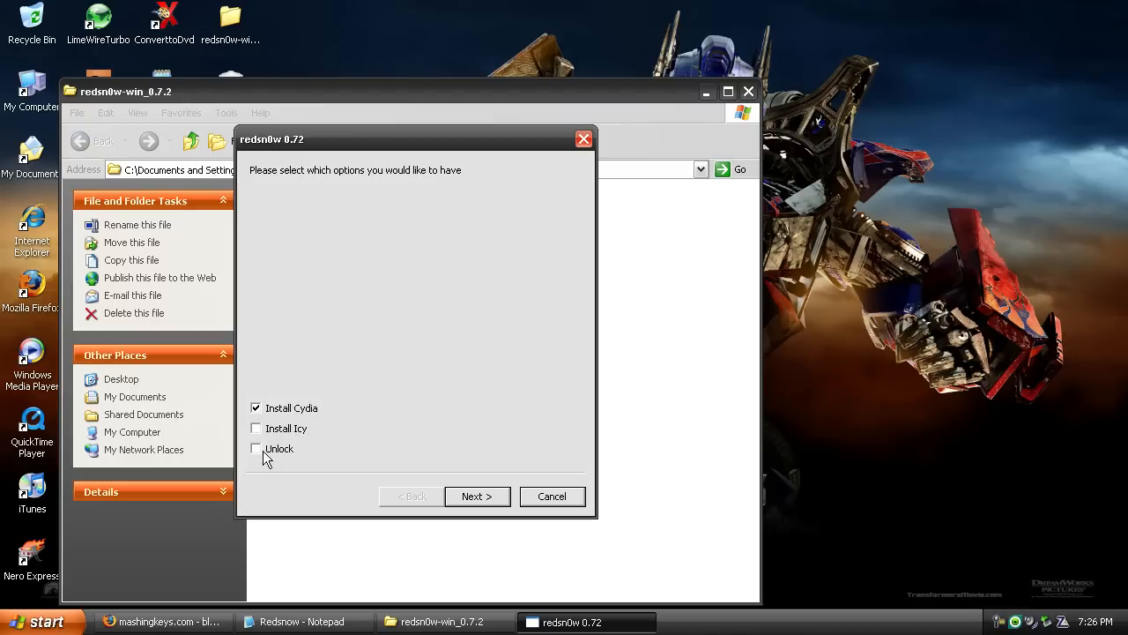
mouse_move(278, 412)
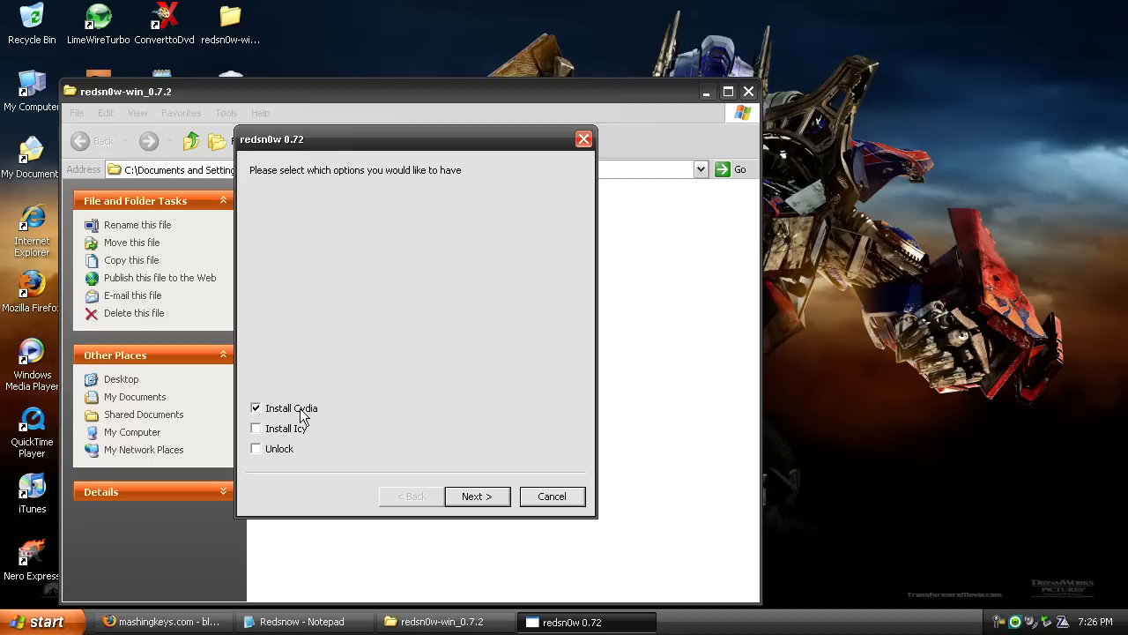
- Enable Unlock alongside Install Cydia and continue to the bootloader file page
left_click(256, 449)
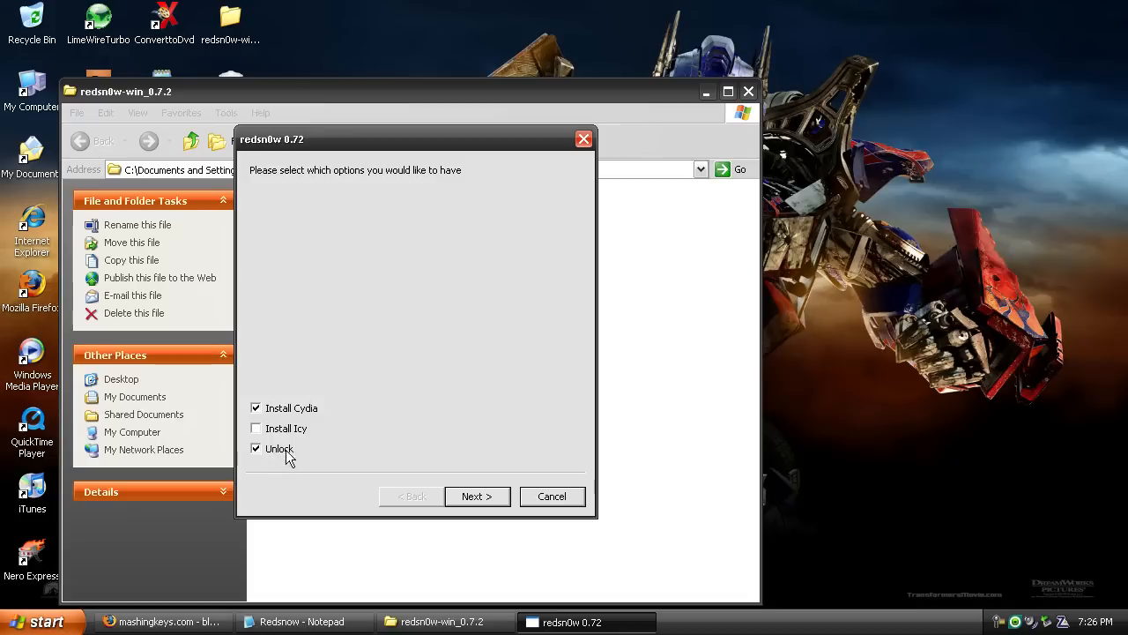
mouse_move(348, 445)
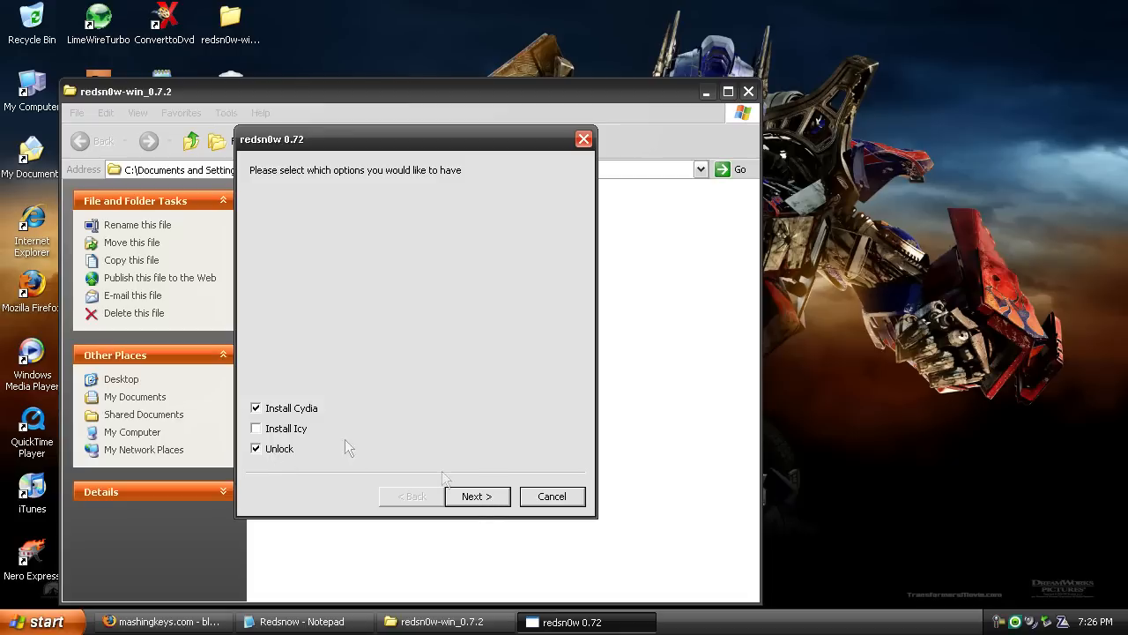
left_click(476, 496)
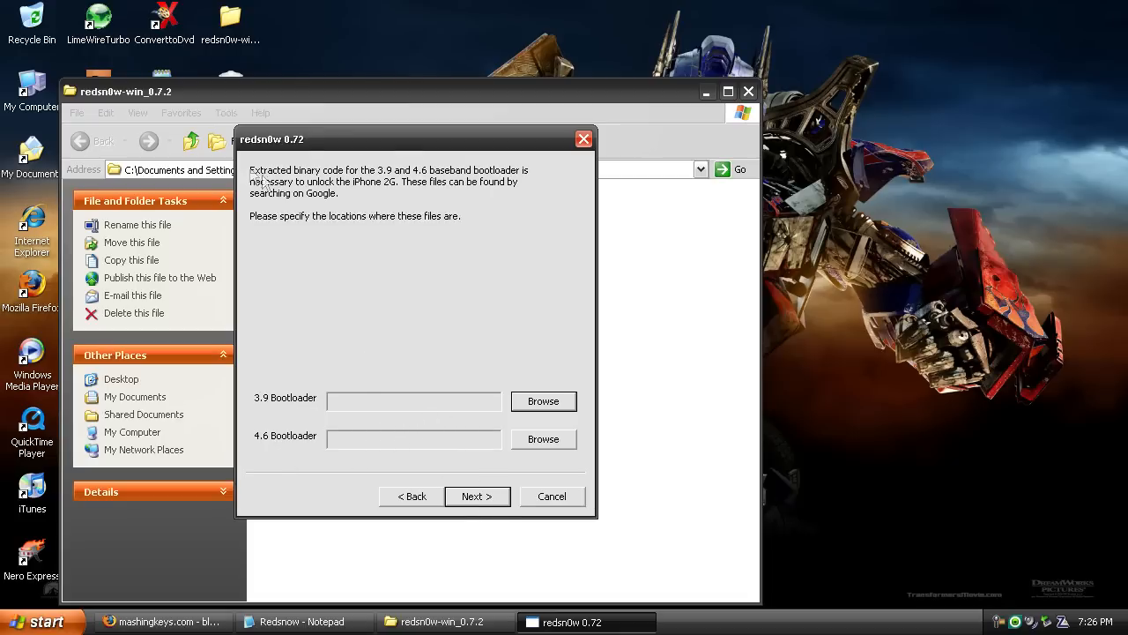
mouse_move(299, 196)
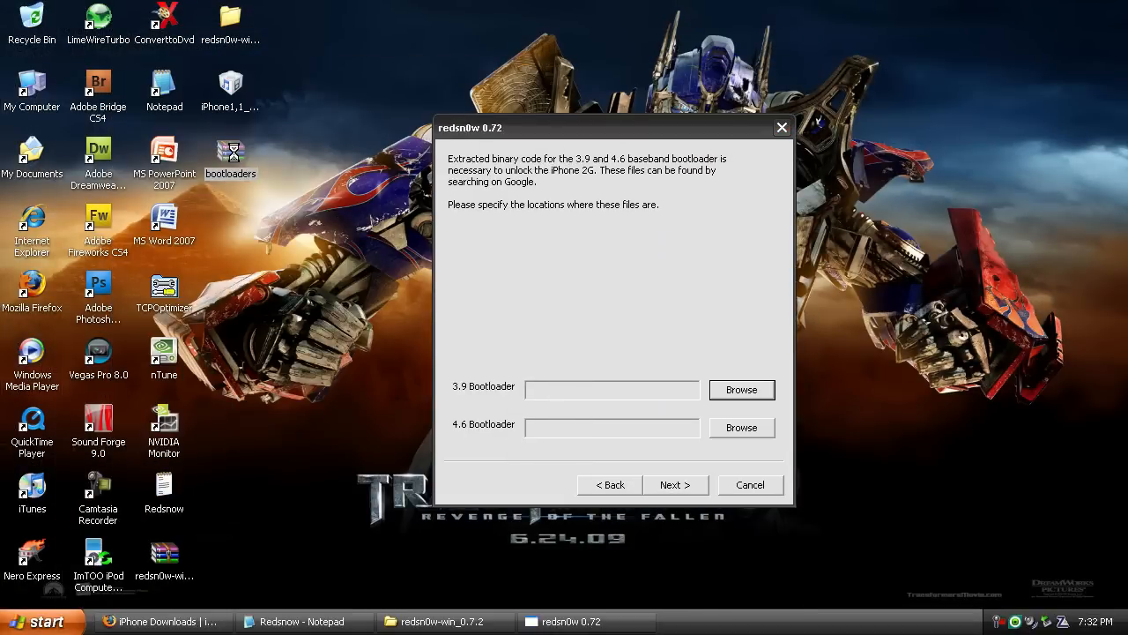
- Extract the bootloaders archive to the Desktop, producing BL-39 and BL-46
right_click(230, 158)
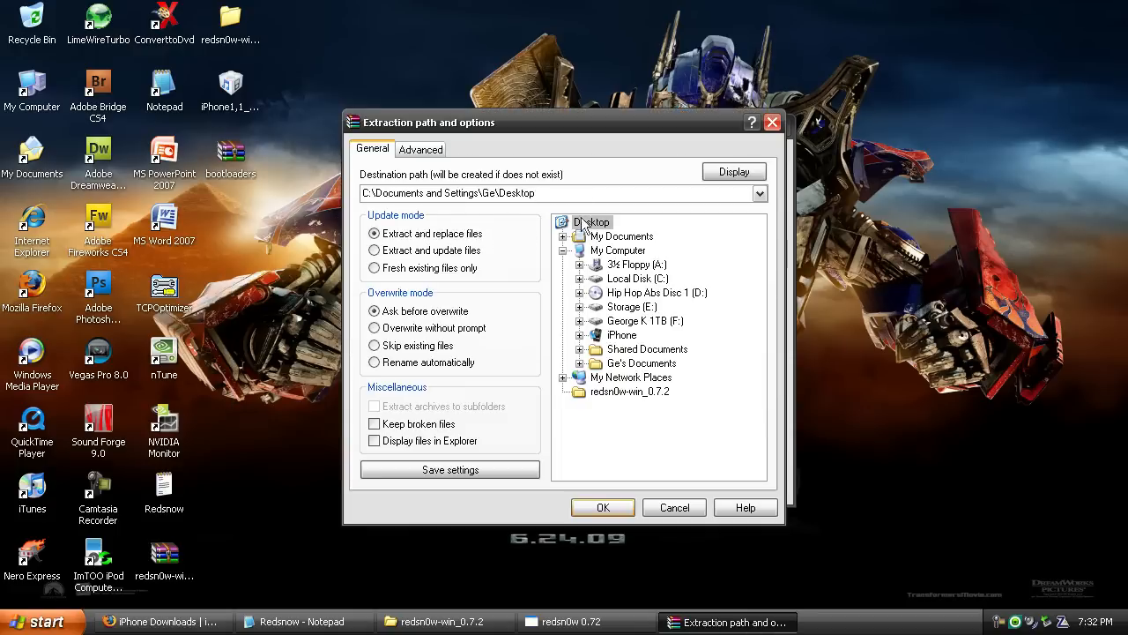
left_click(602, 507)
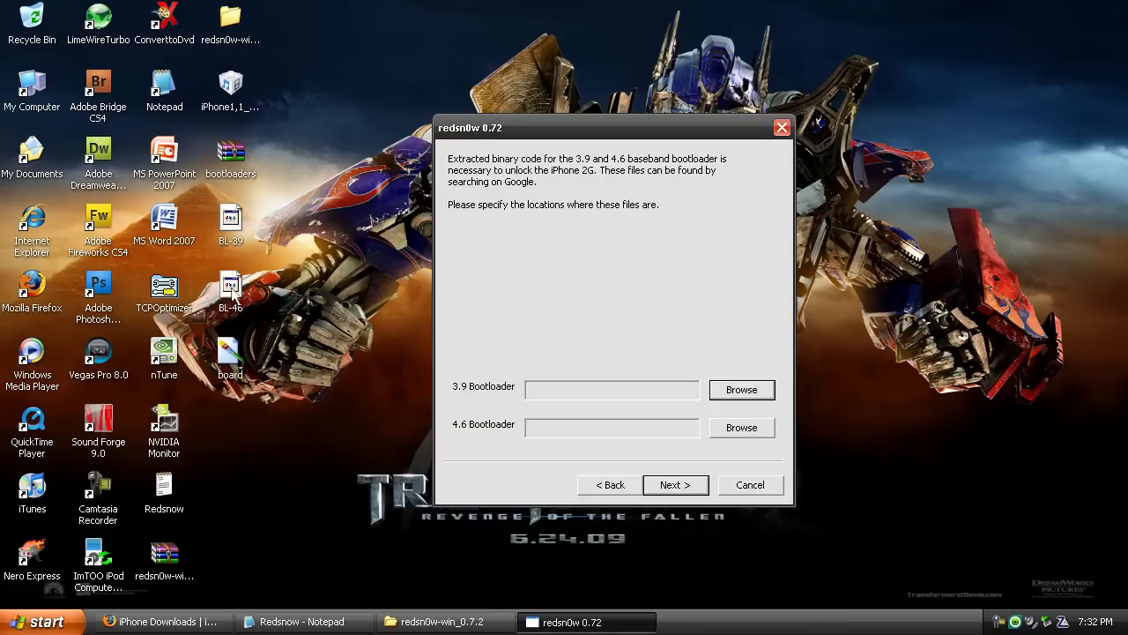
mouse_move(741, 390)
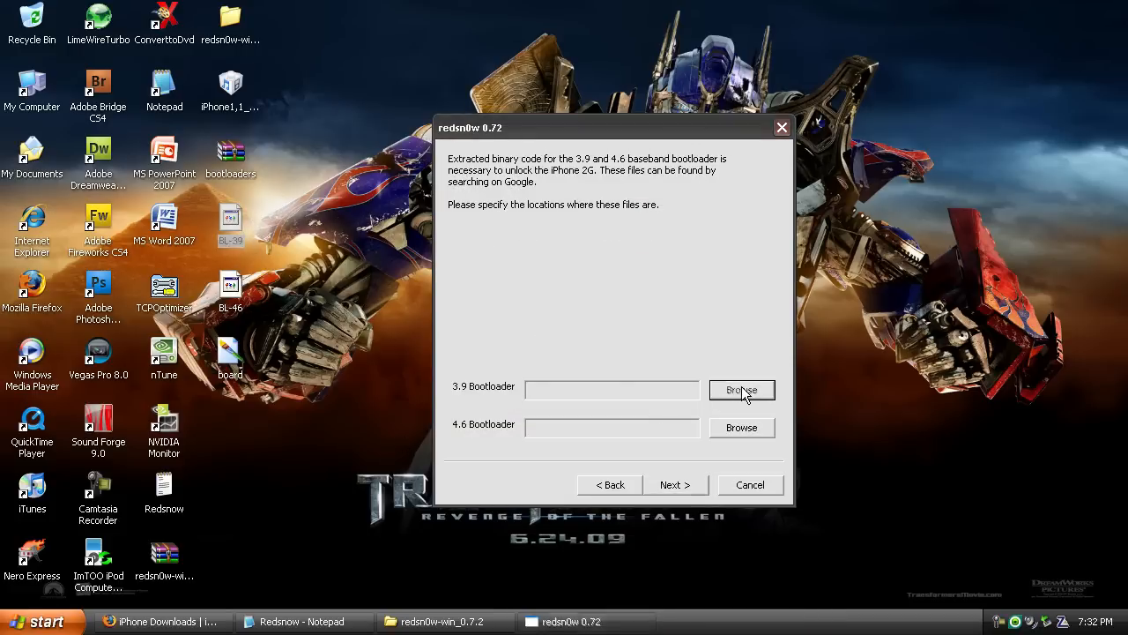
- Set the 3.9 and 4.6 bootloaders to desktop BL-39 and BL-46, then continue
left_click(741, 389)
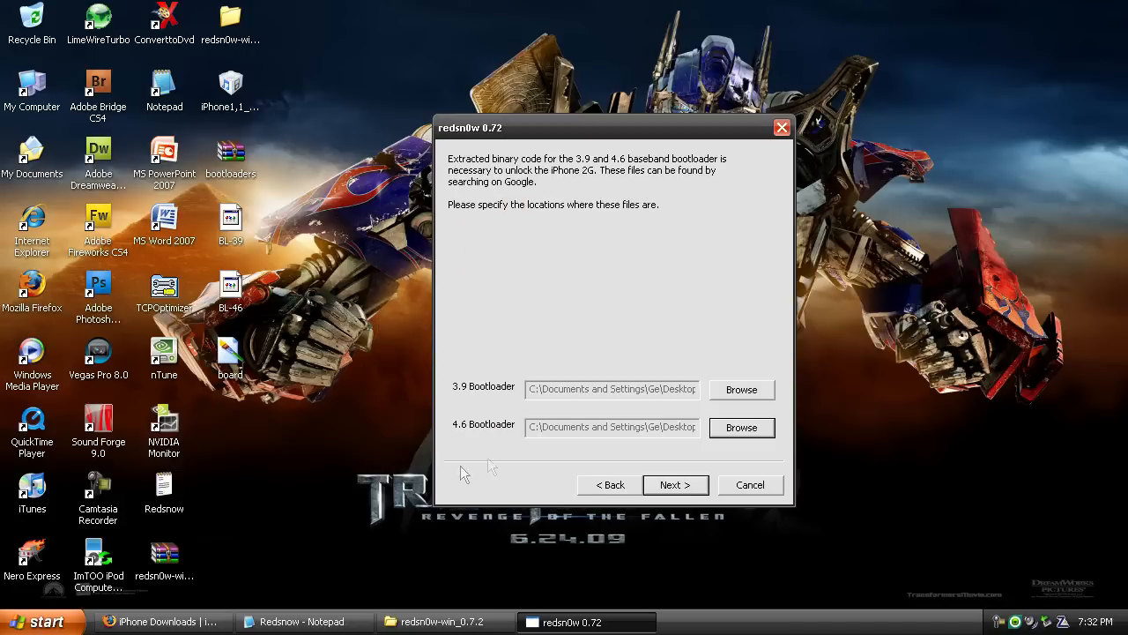
left_click(676, 484)
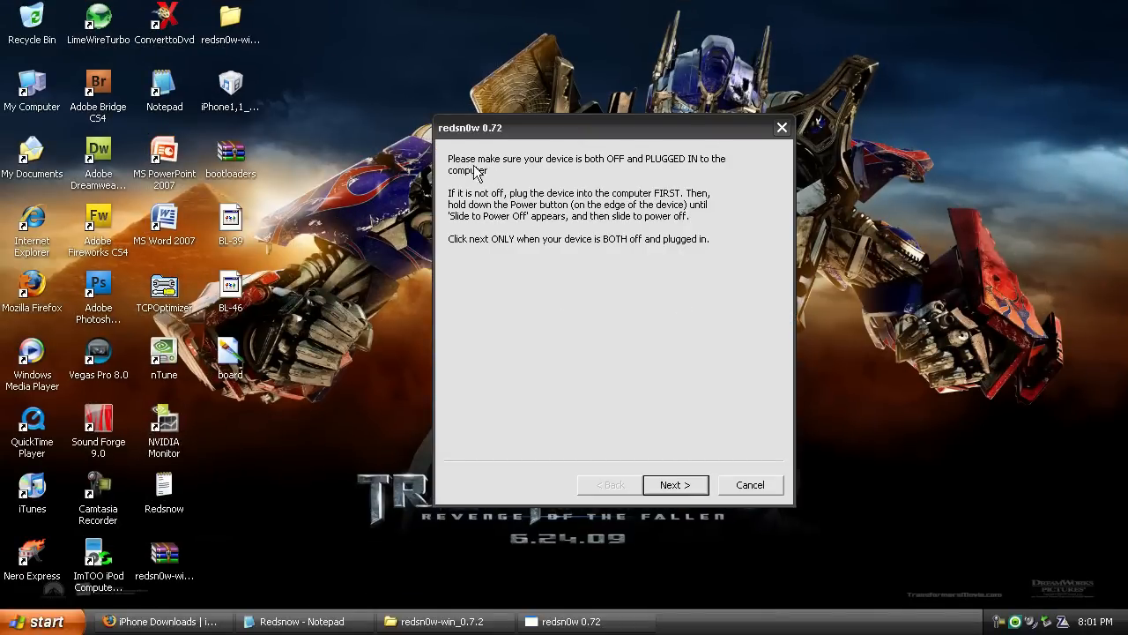
mouse_move(678, 170)
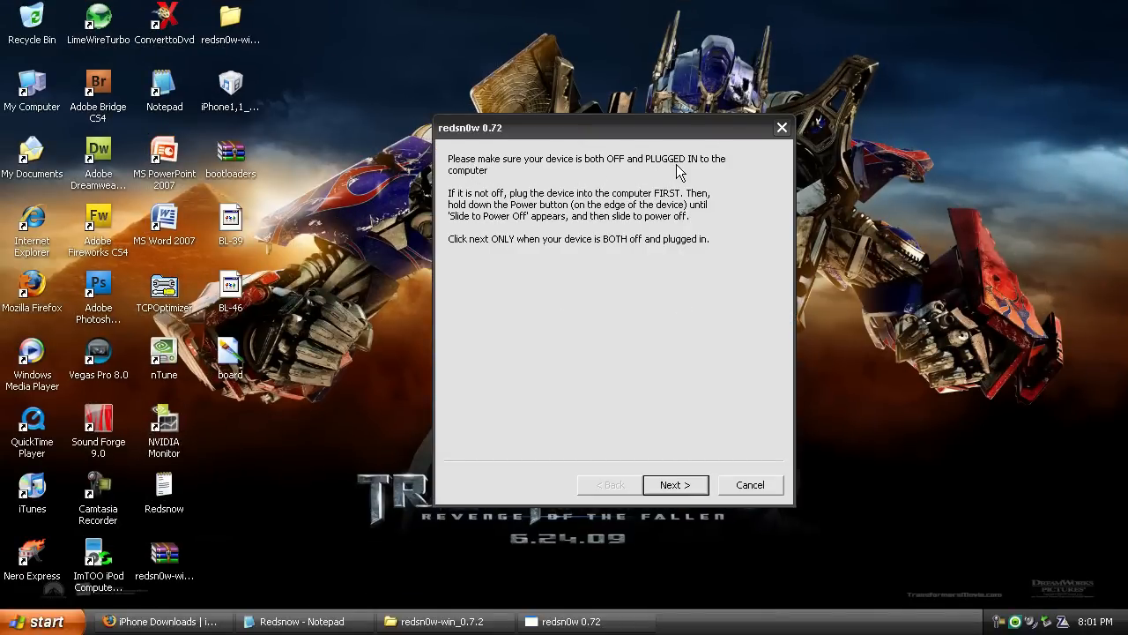
mouse_move(588, 365)
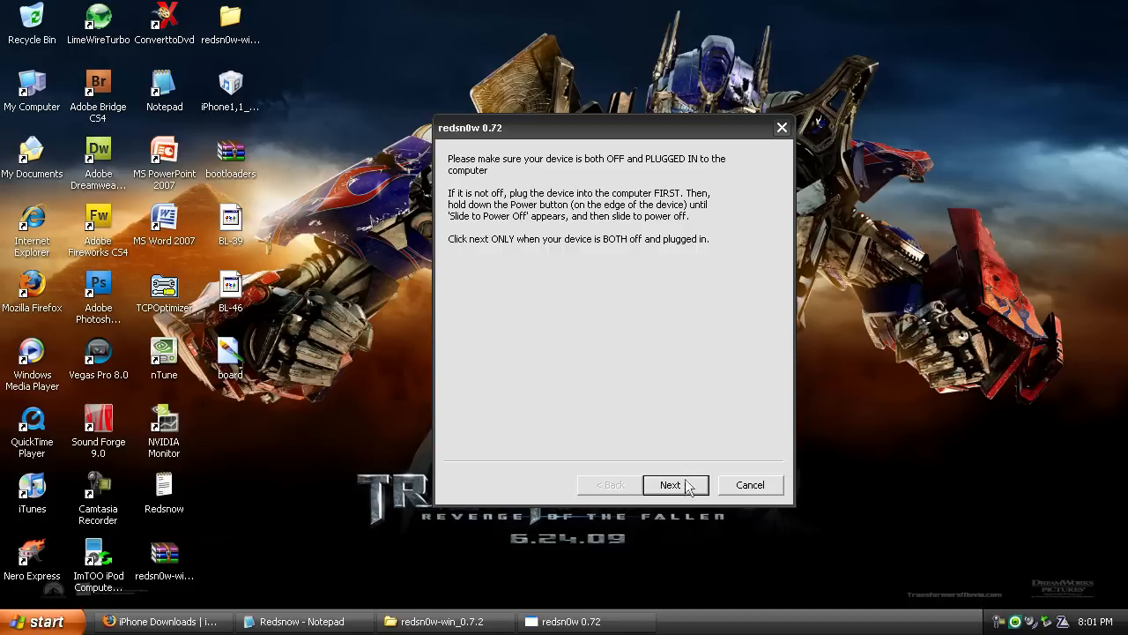
- Confirm the iPhone is off and connected to reach the DFU mode instructions
left_click(670, 485)
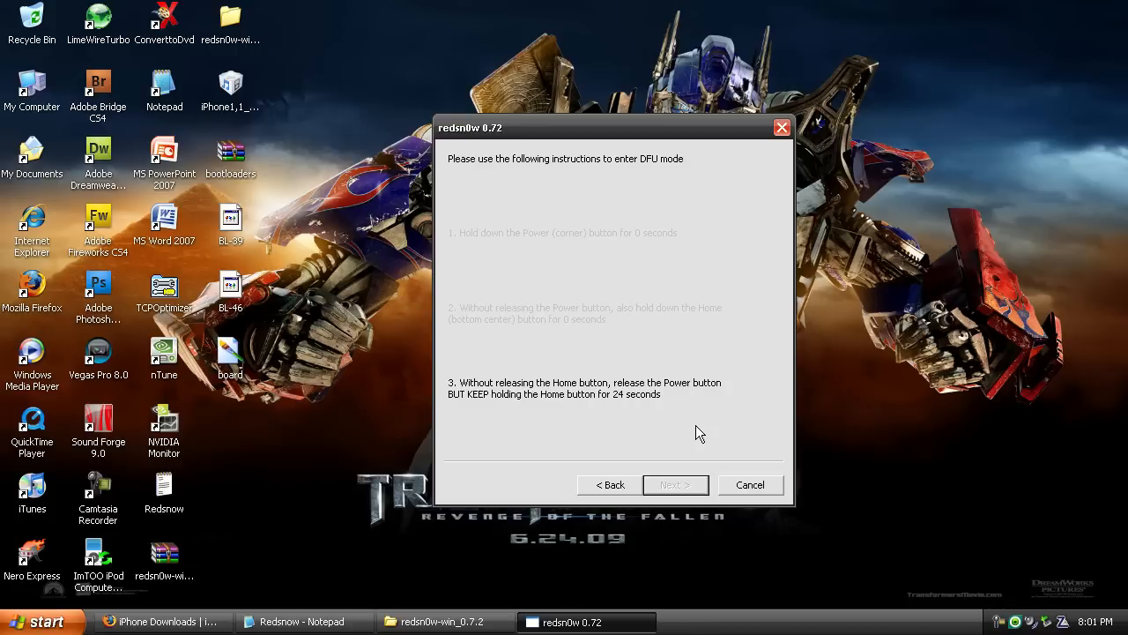
- Follow the DFU prompts until redsn0w shows Done!, then finish and close redsn0w
left_click(675, 484)
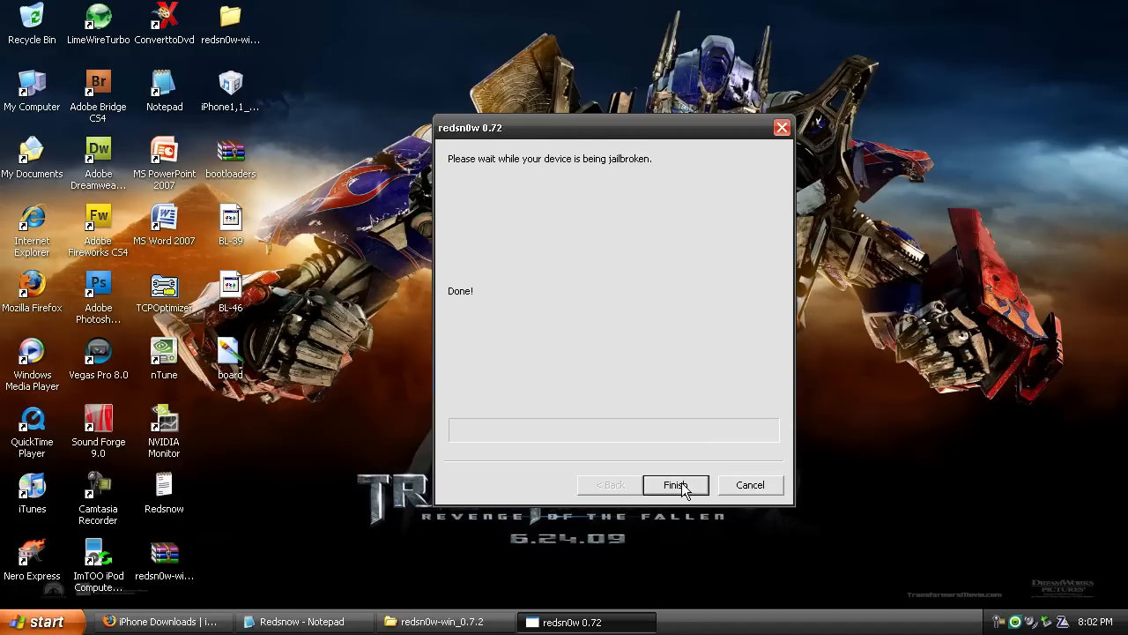
left_click(675, 485)
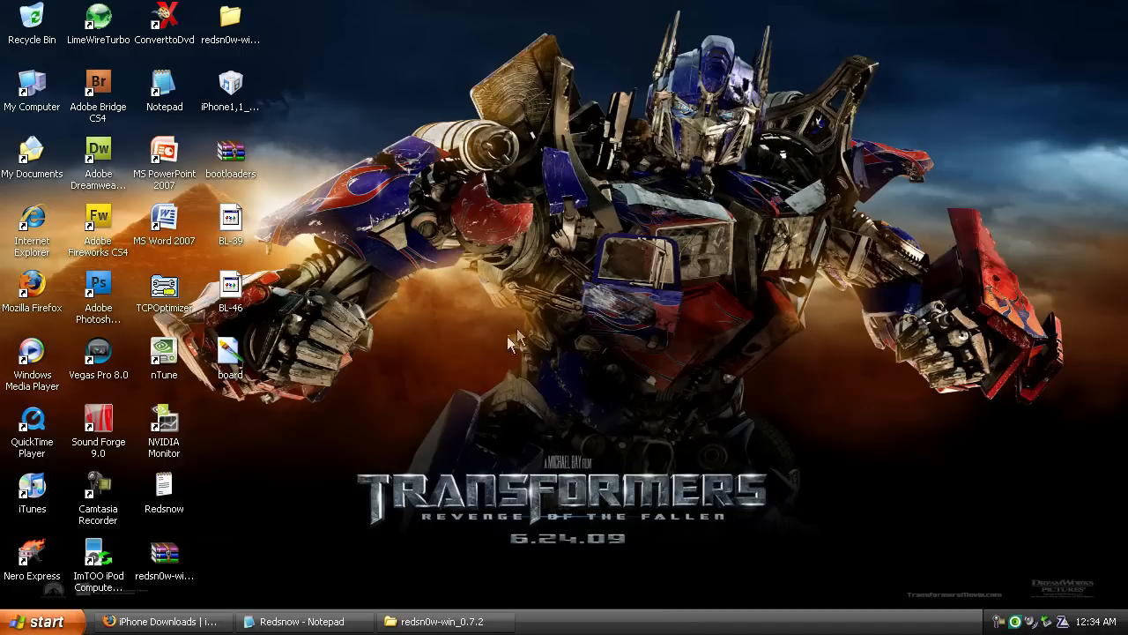
mouse_move(432, 315)
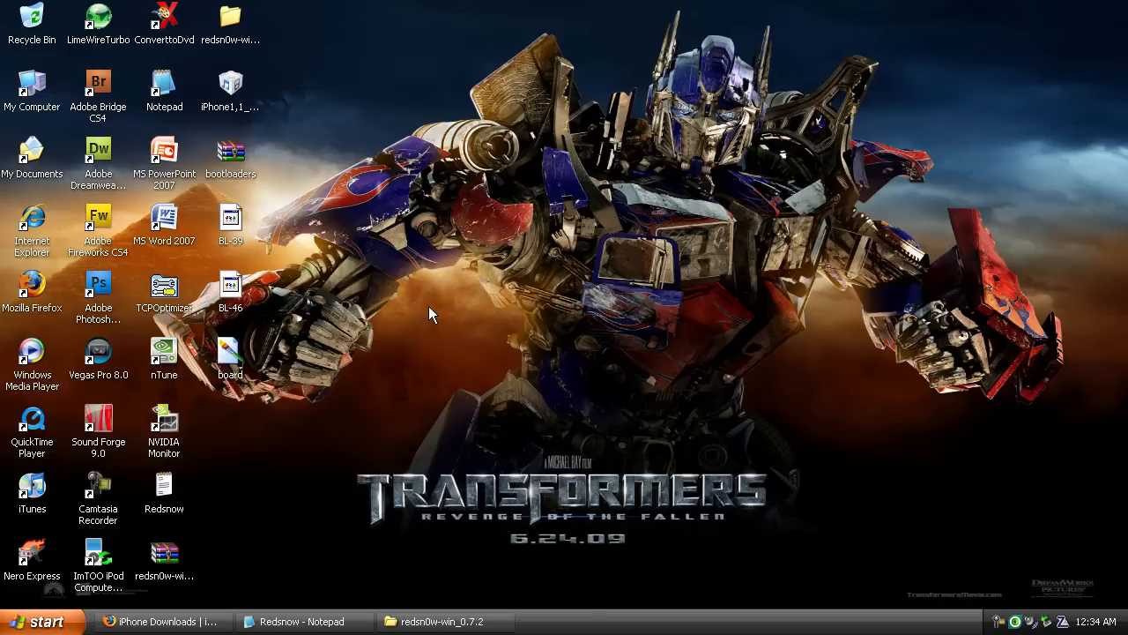
mouse_move(414, 366)
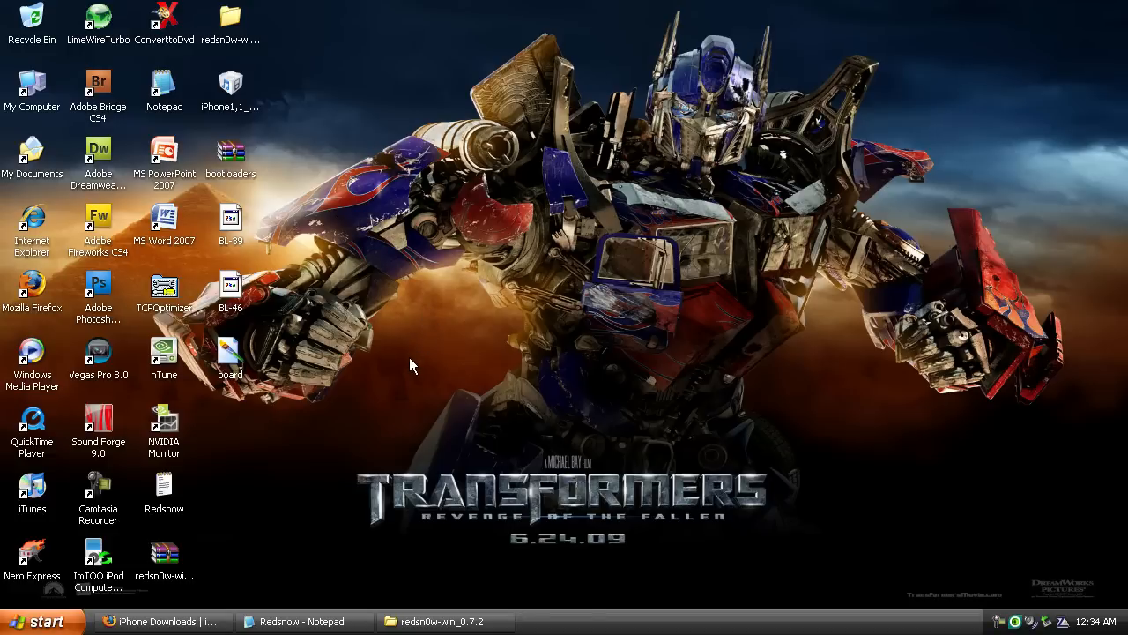
mouse_move(449, 326)
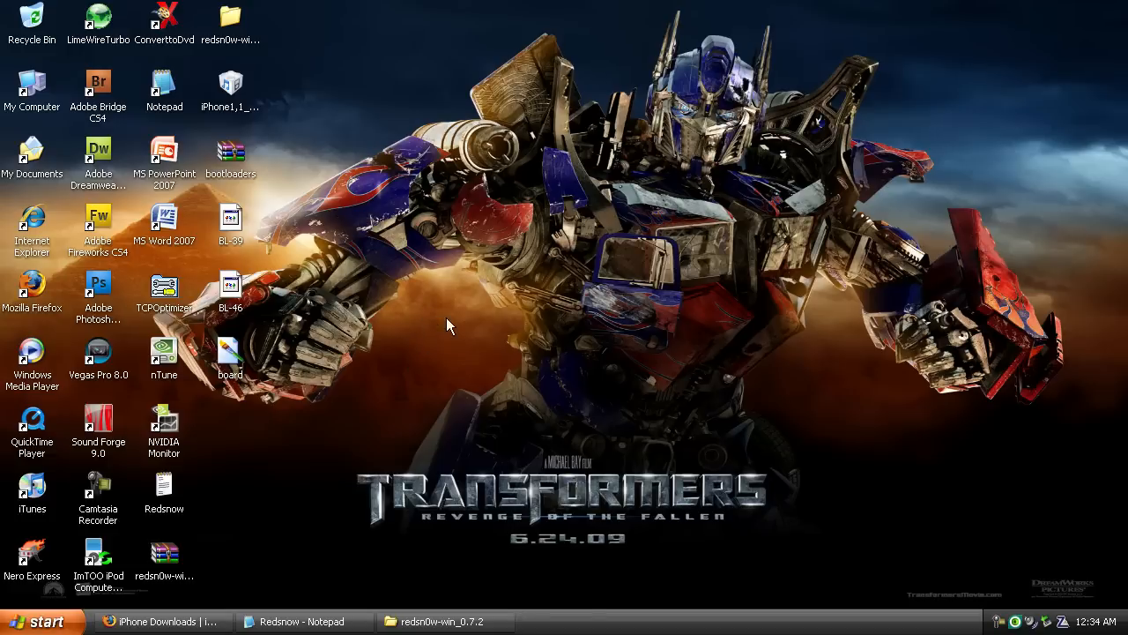
mouse_move(456, 362)
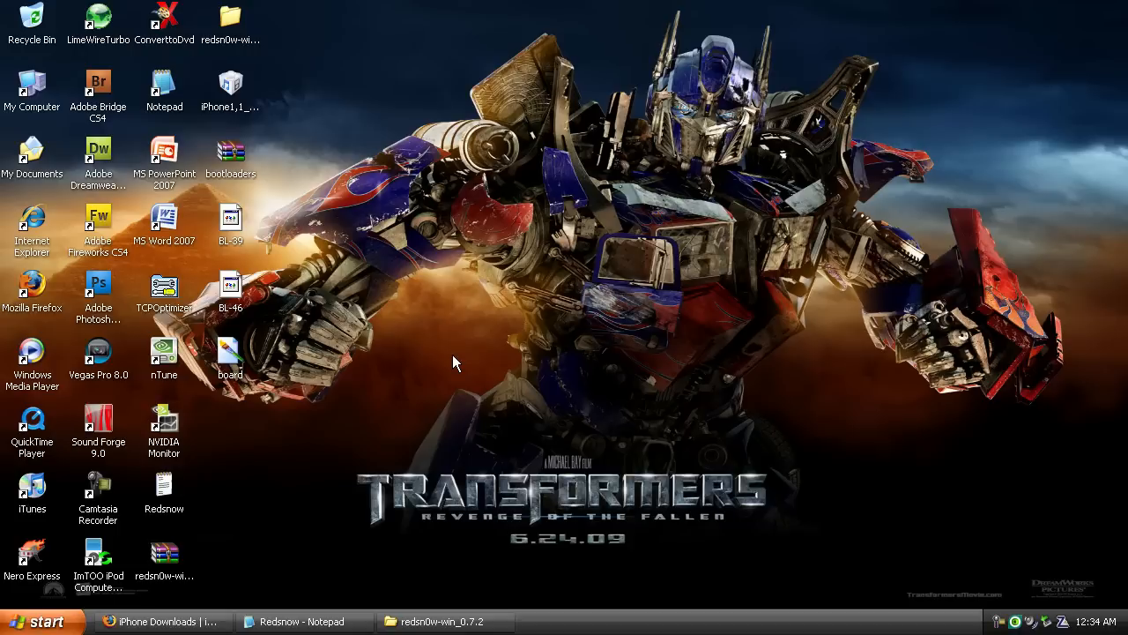
mouse_move(419, 309)
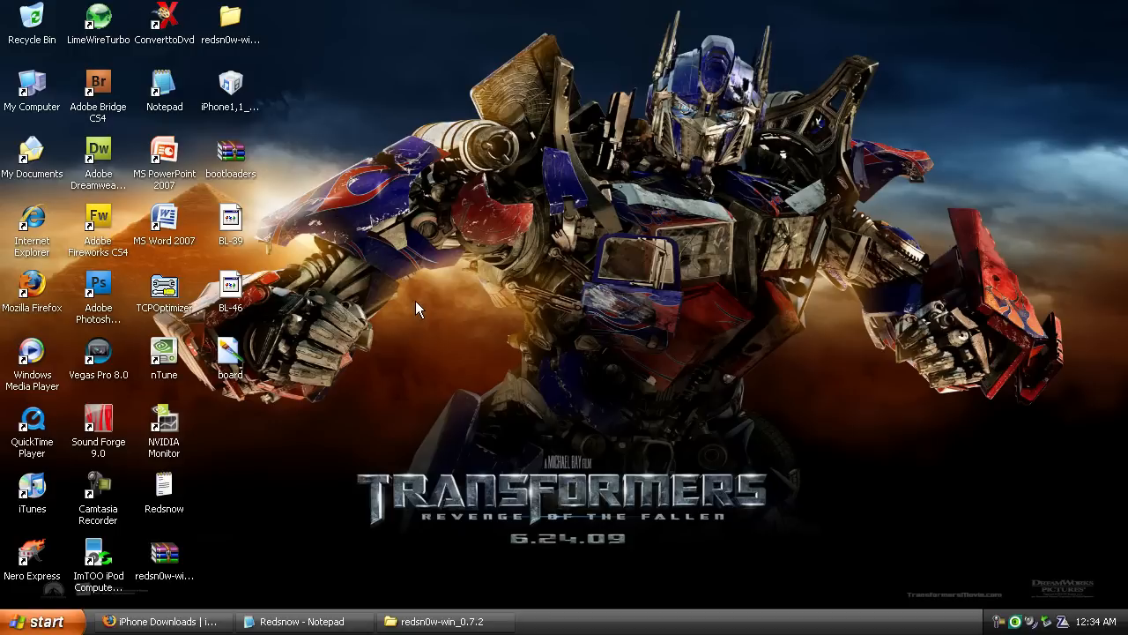
mouse_move(501, 304)
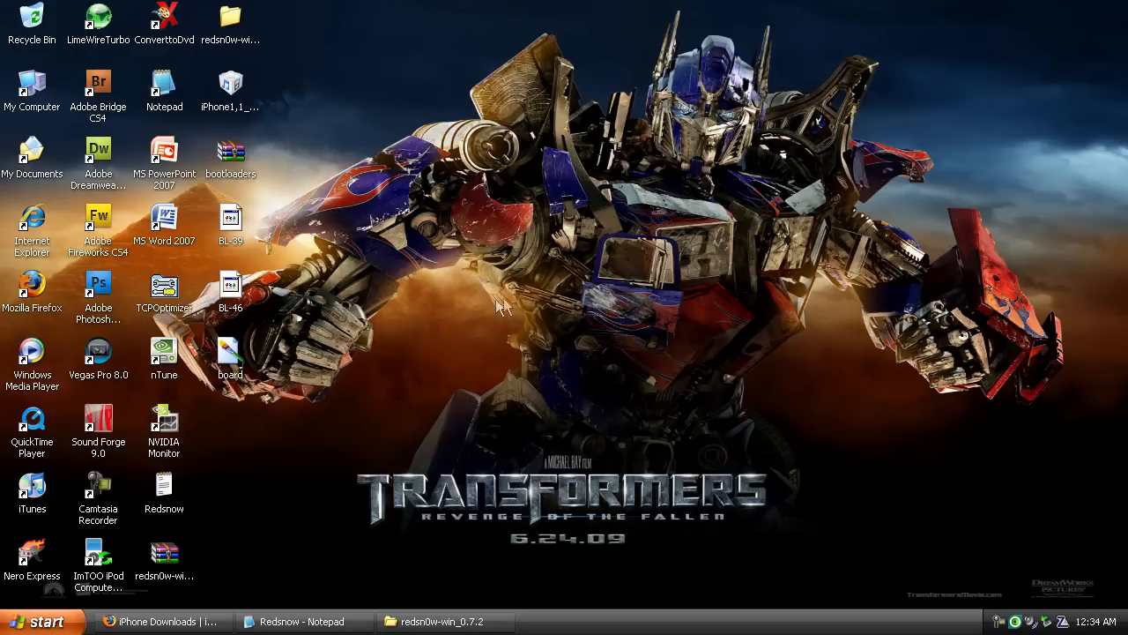
mouse_move(862, 507)
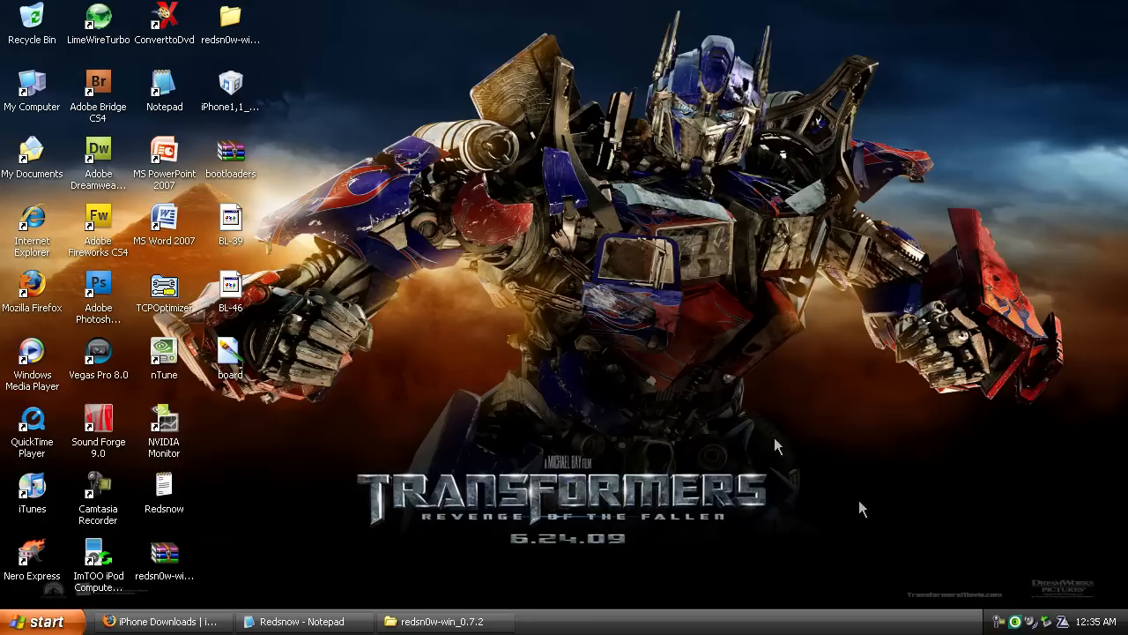